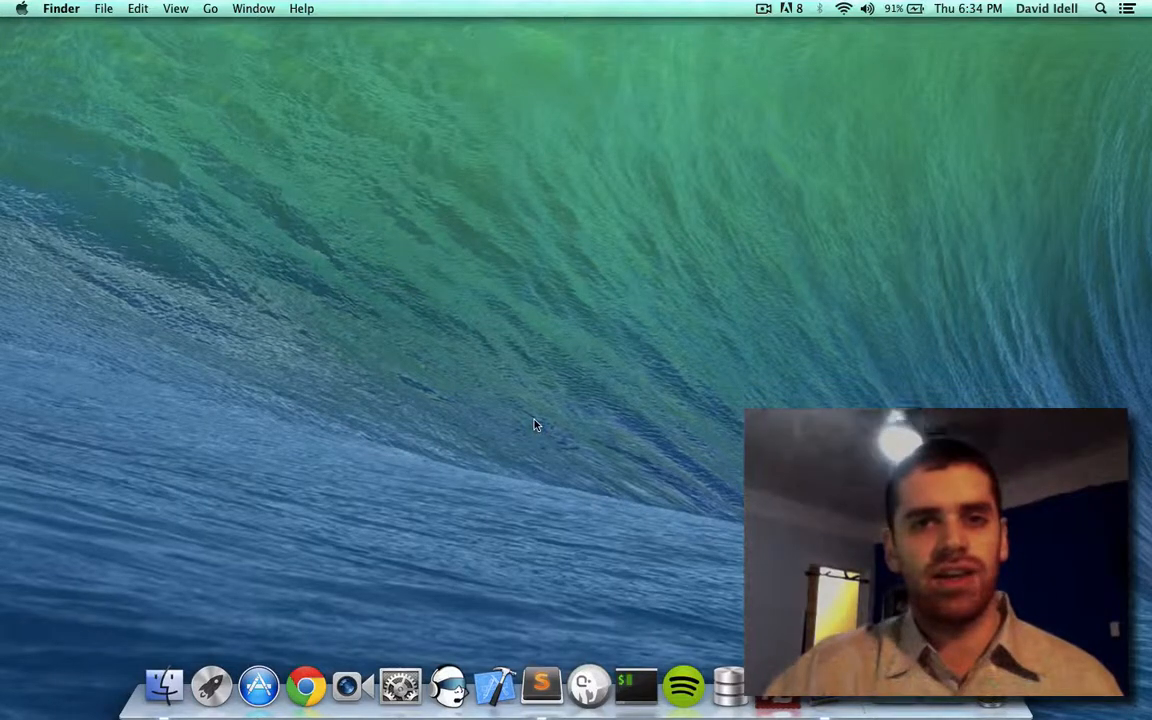
mouse_move(542, 684)
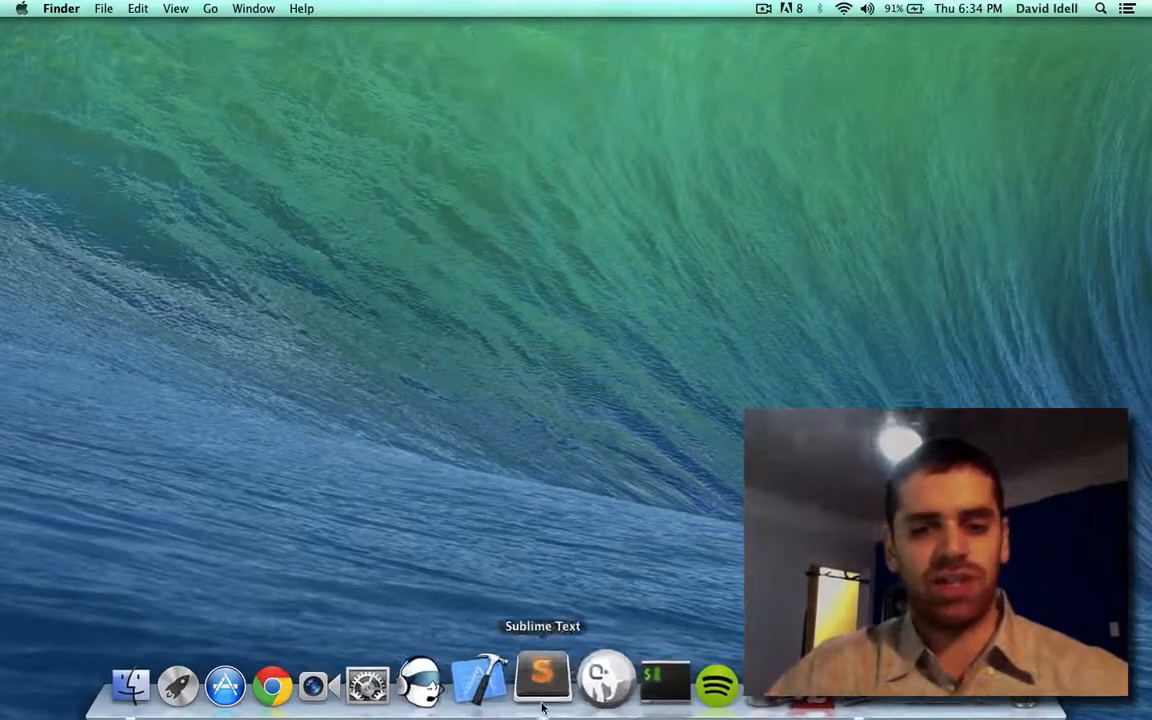
Step: Launch Sublime Text from the Dock so an empty untitled document is ready
click(542, 684)
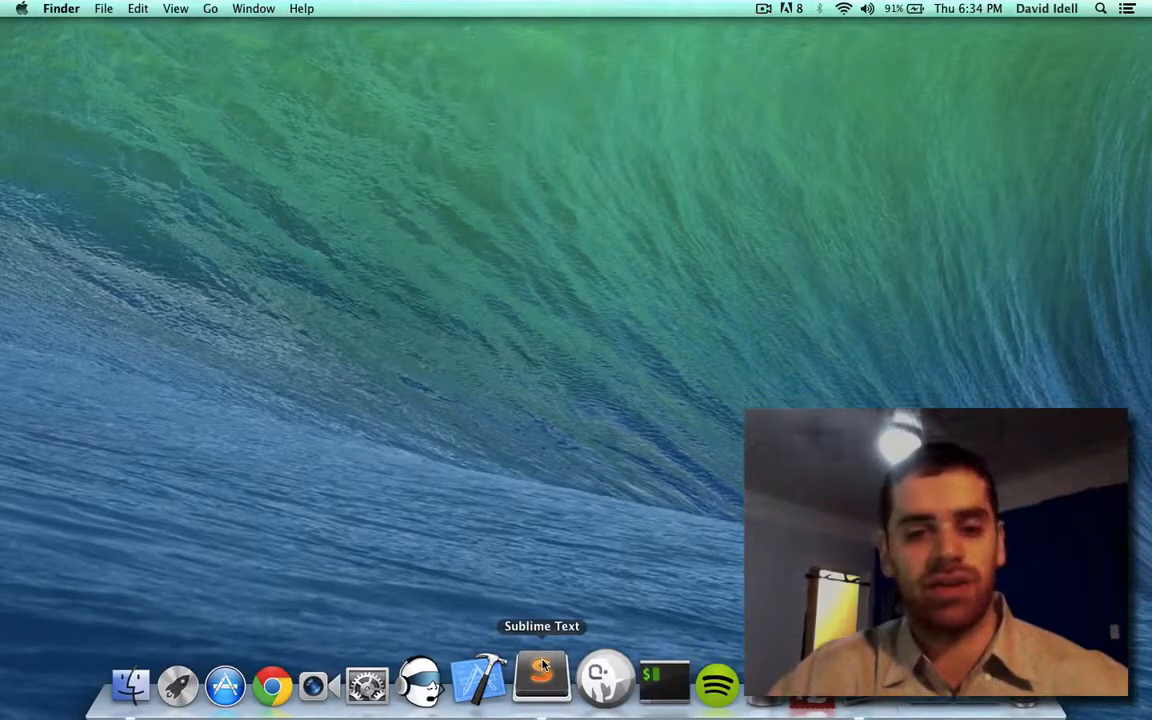
click(542, 684)
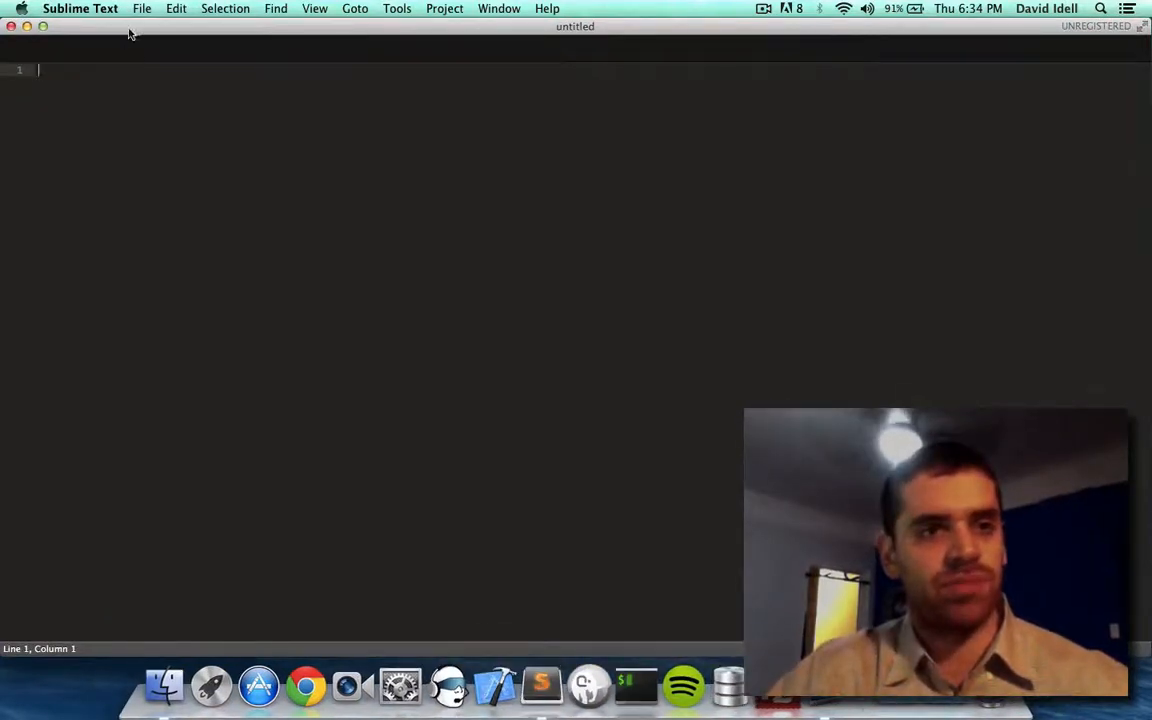
Step: Open the angular-express-seed-master folder from Downloads as the project
click(142, 8)
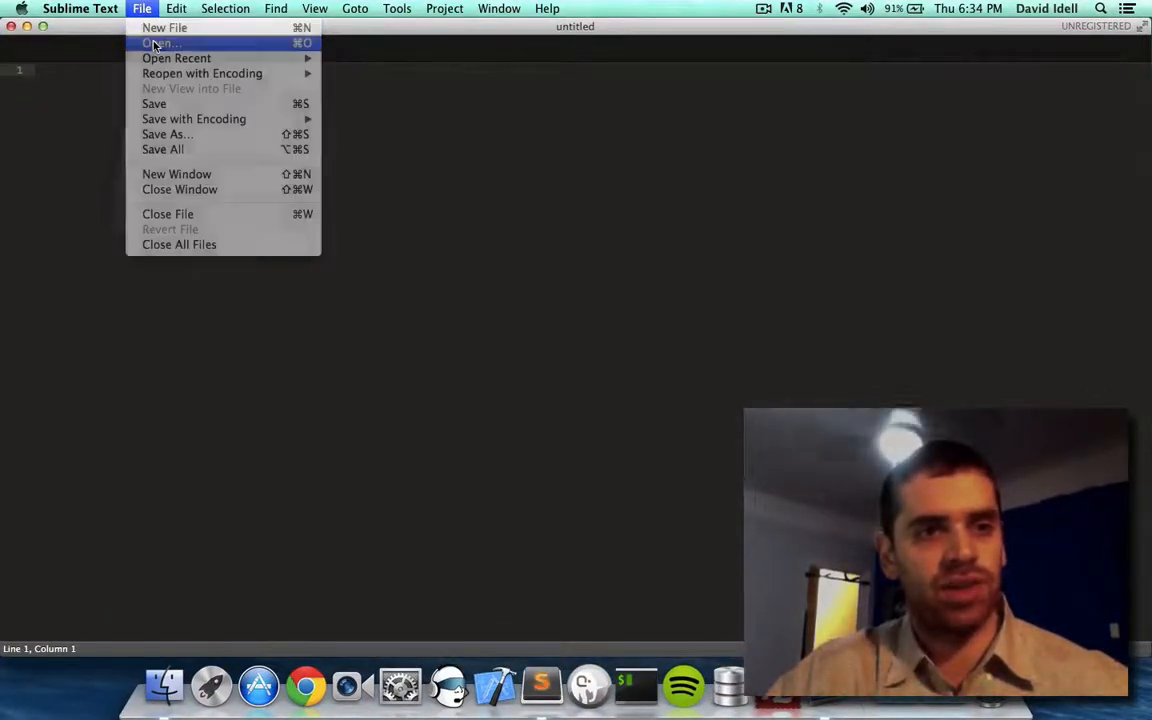
click(160, 44)
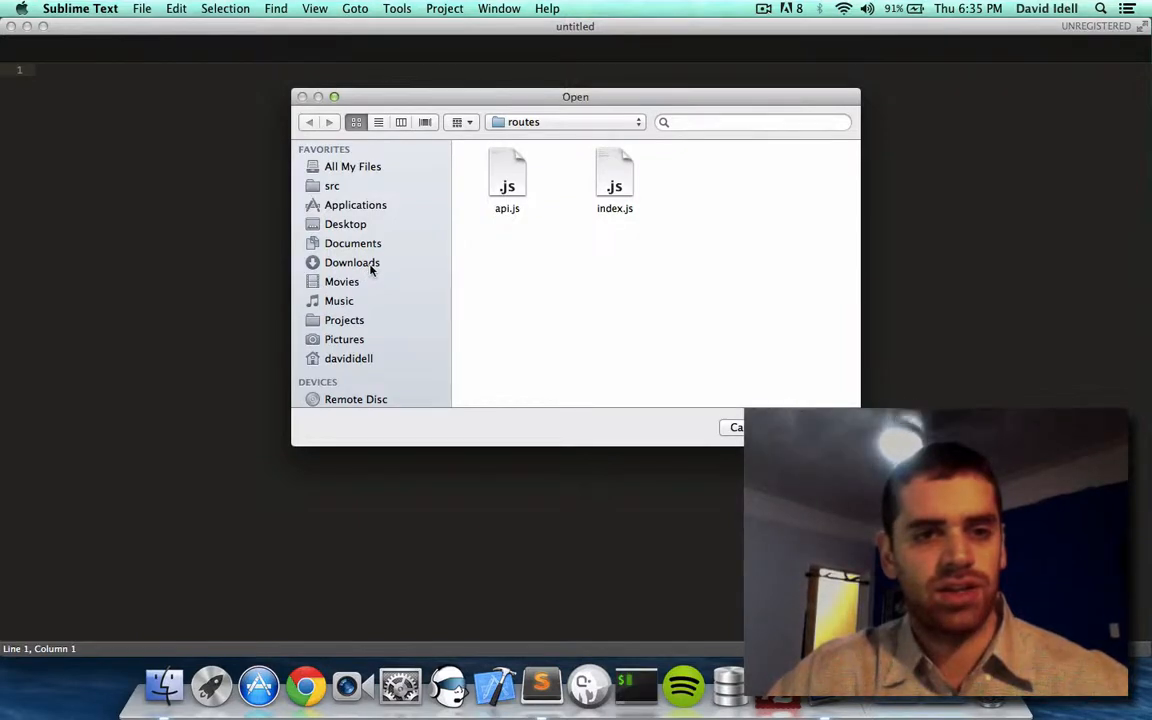
click(352, 262)
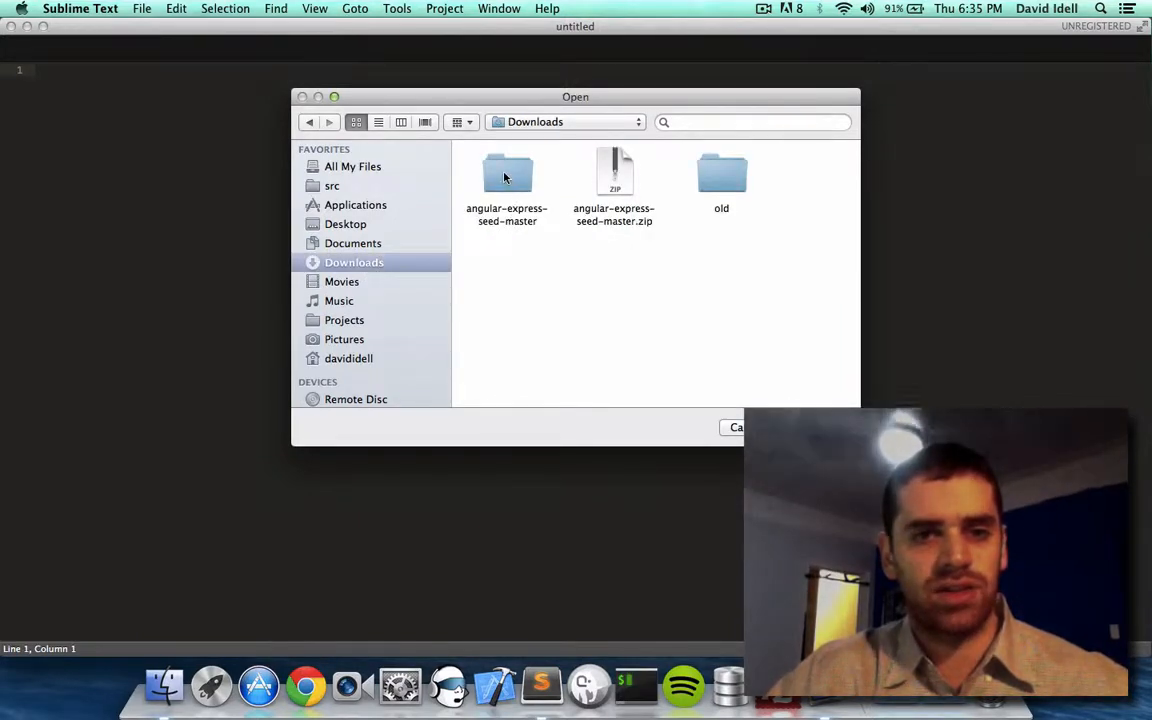
click(508, 176)
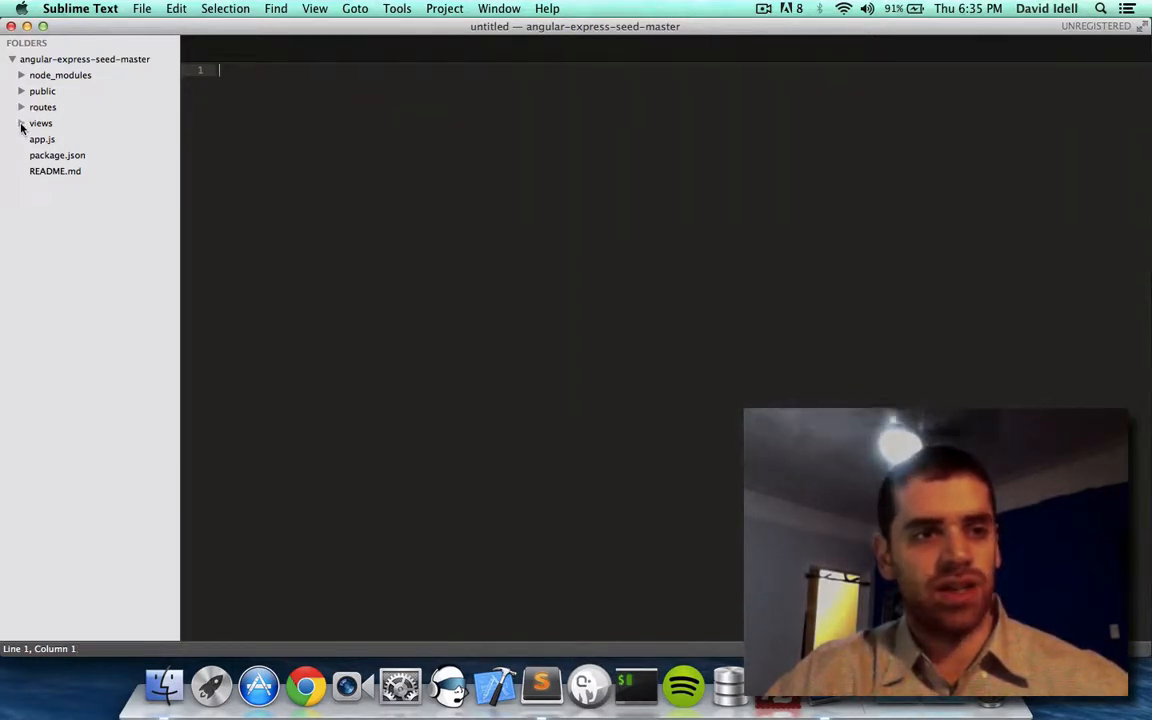
Step: Expand the project folders and look through package.json, README.md and app.js's routes and server code
click(44, 108)
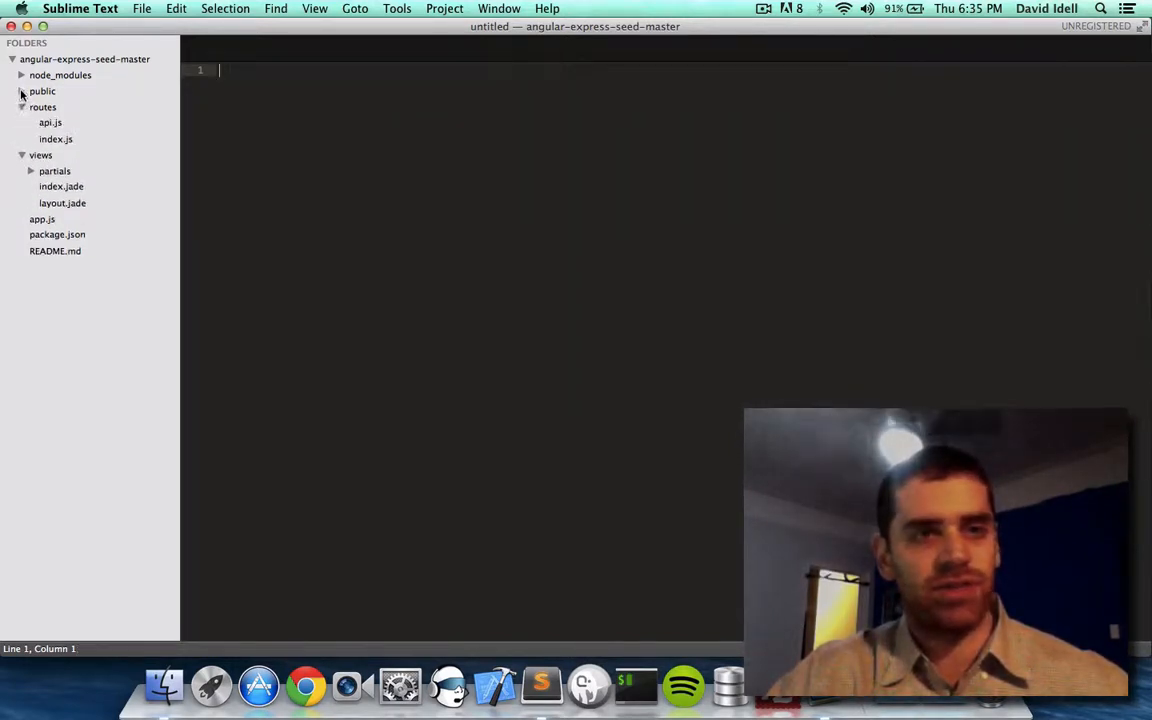
click(22, 76)
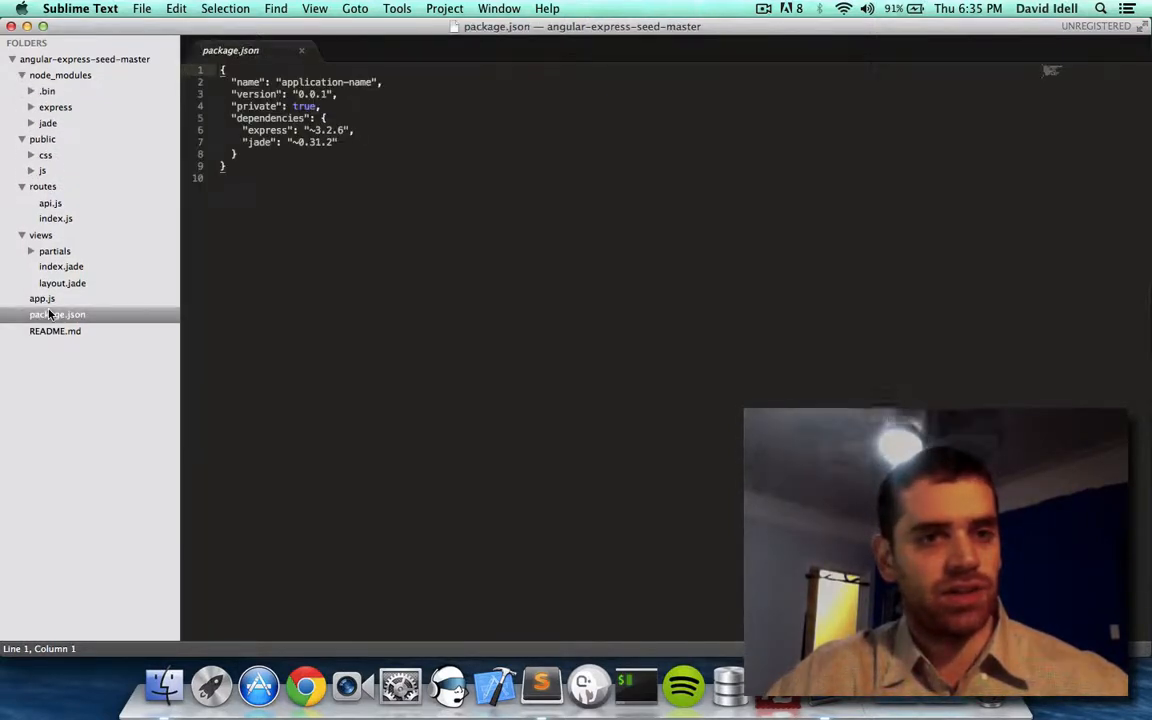
click(42, 298)
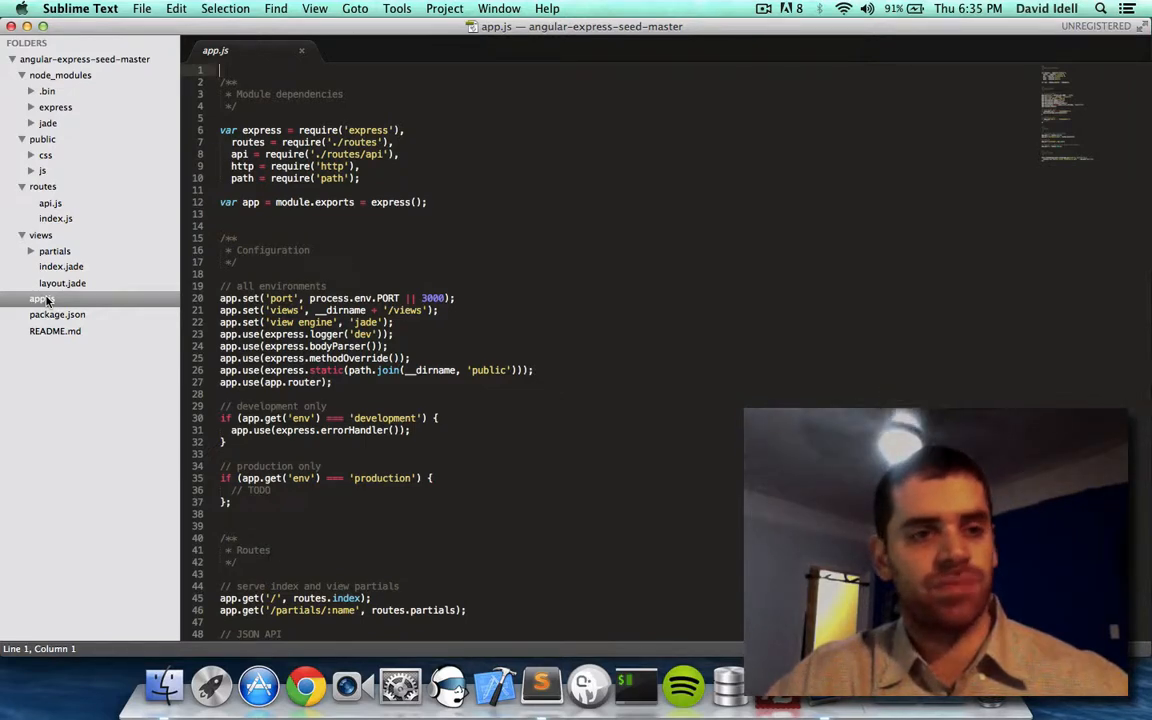
click(56, 314)
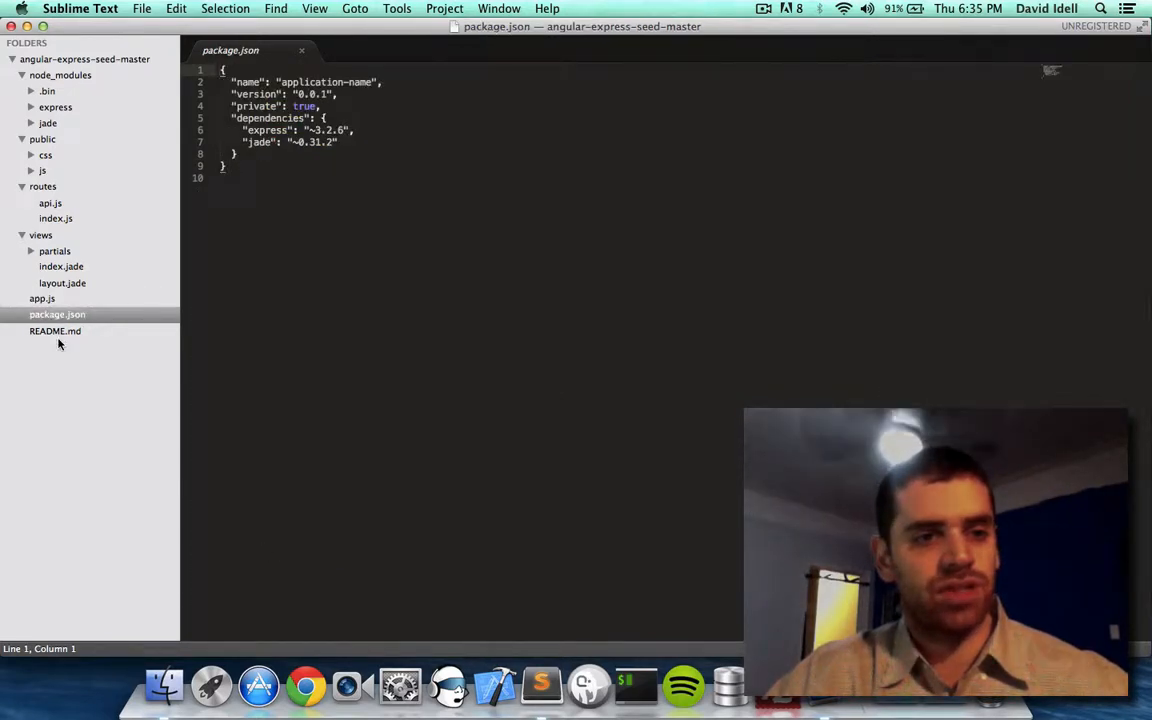
click(54, 332)
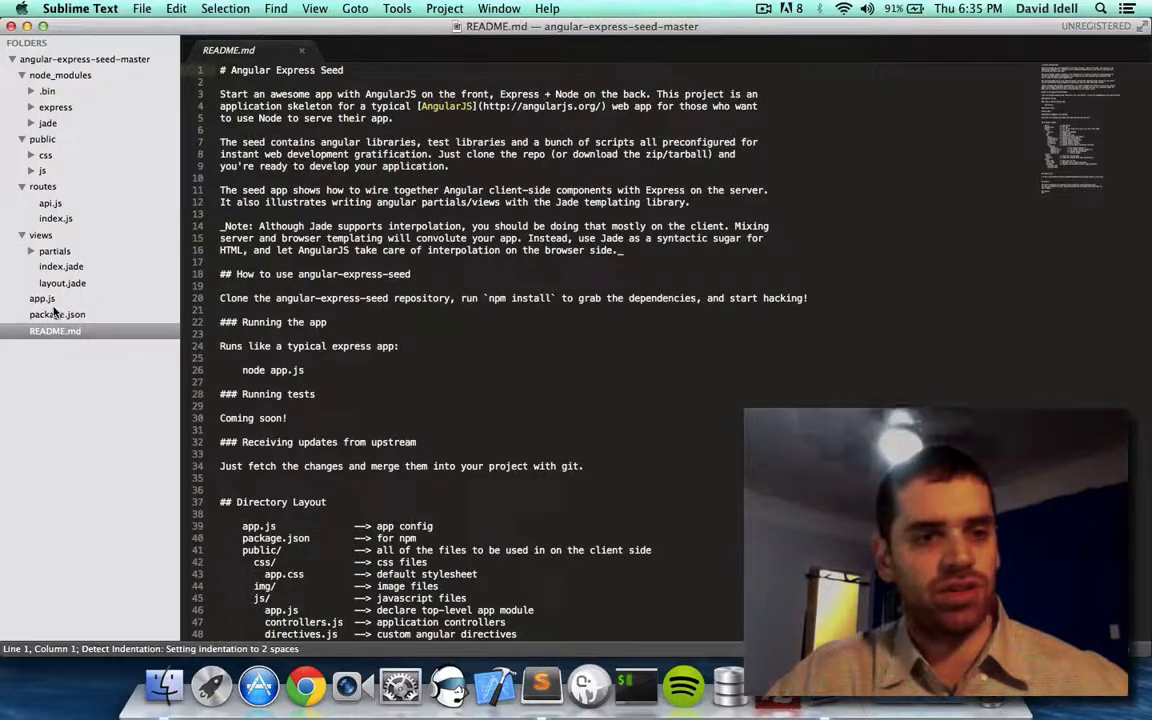
click(40, 298)
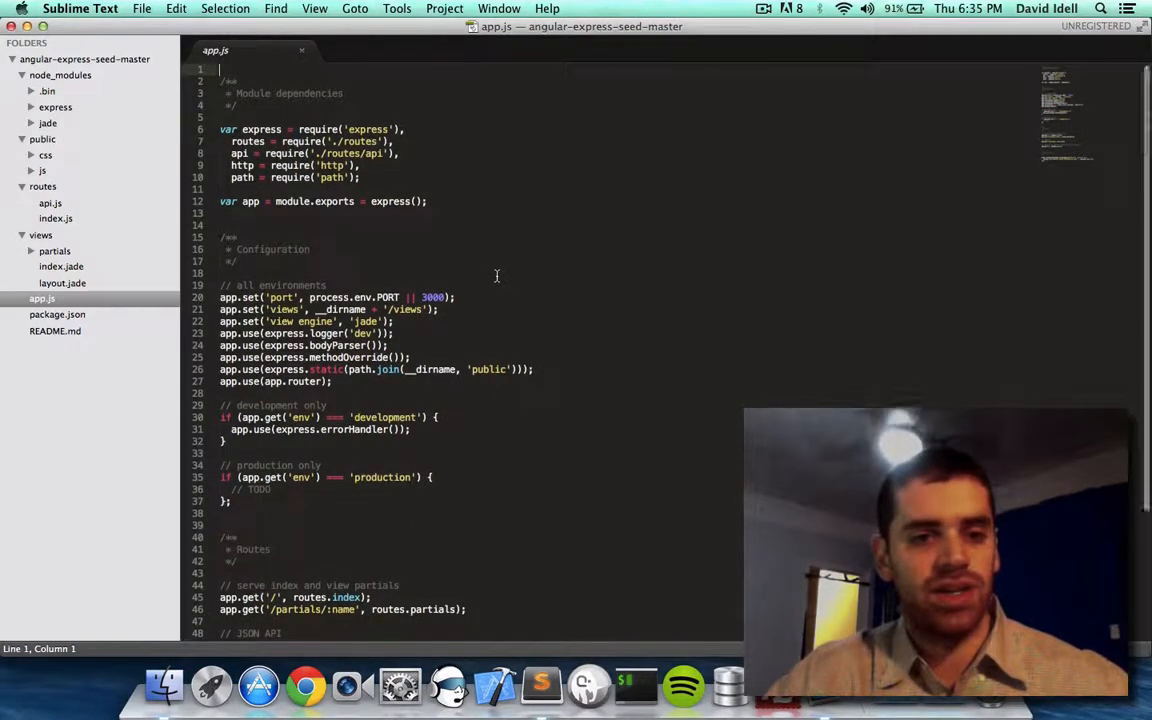
scroll(down, 3)
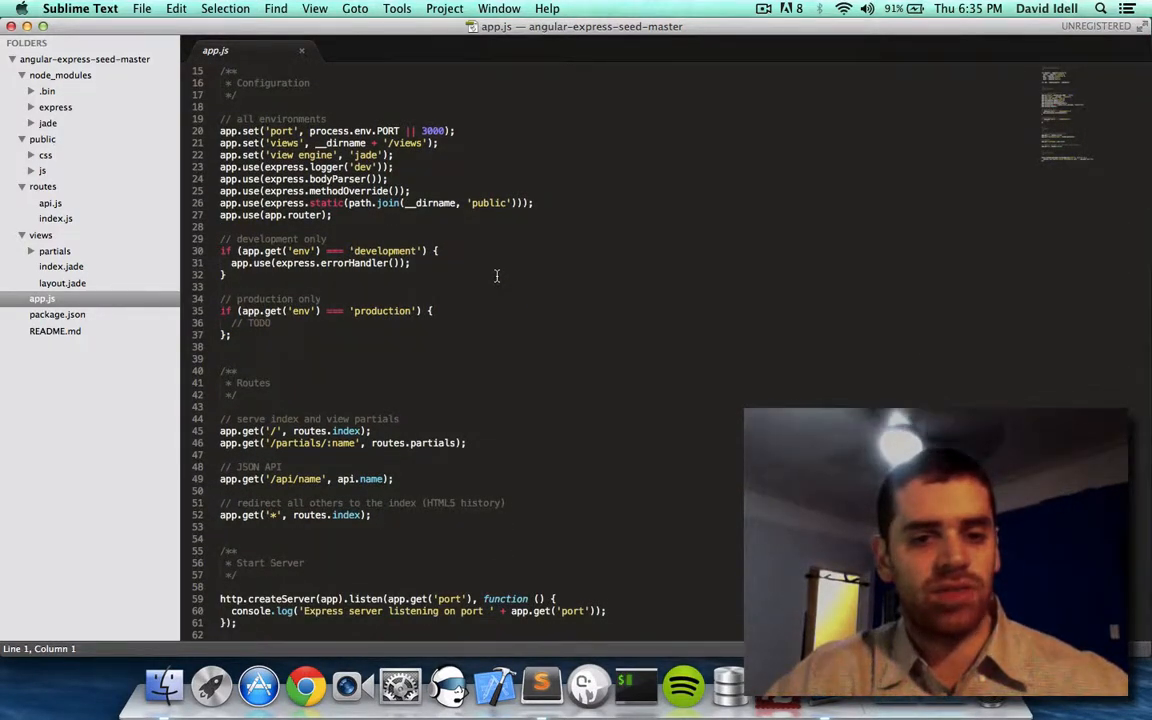
mouse_move(468, 428)
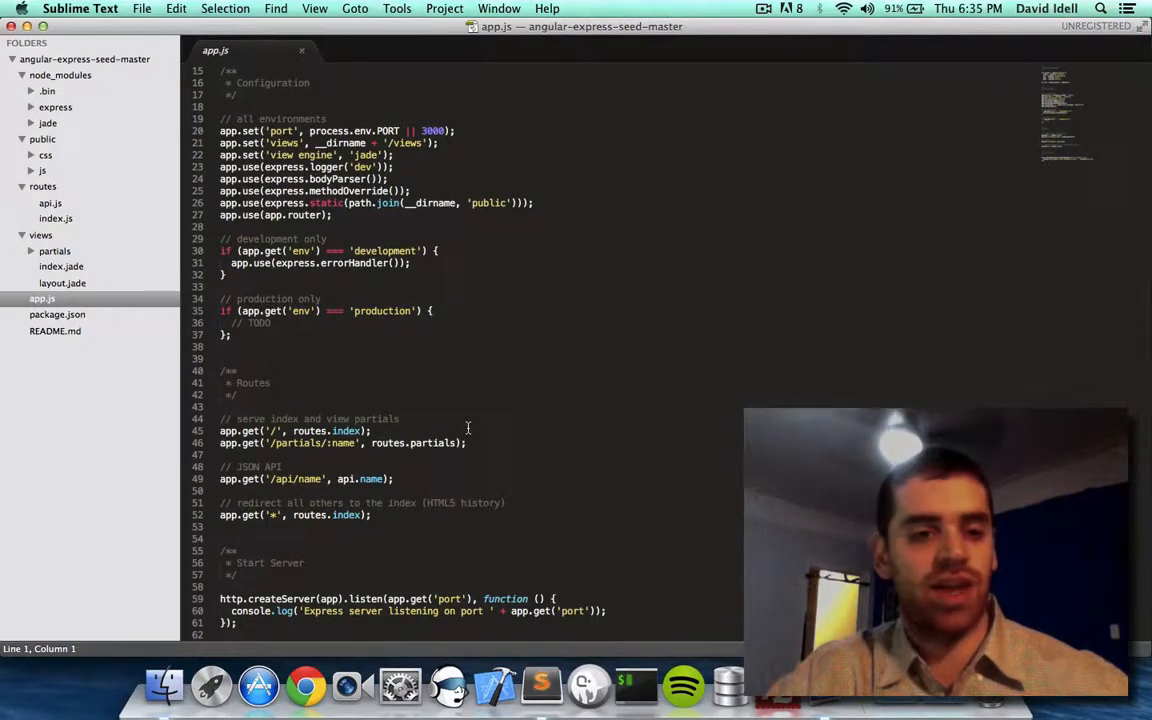
mouse_move(532, 580)
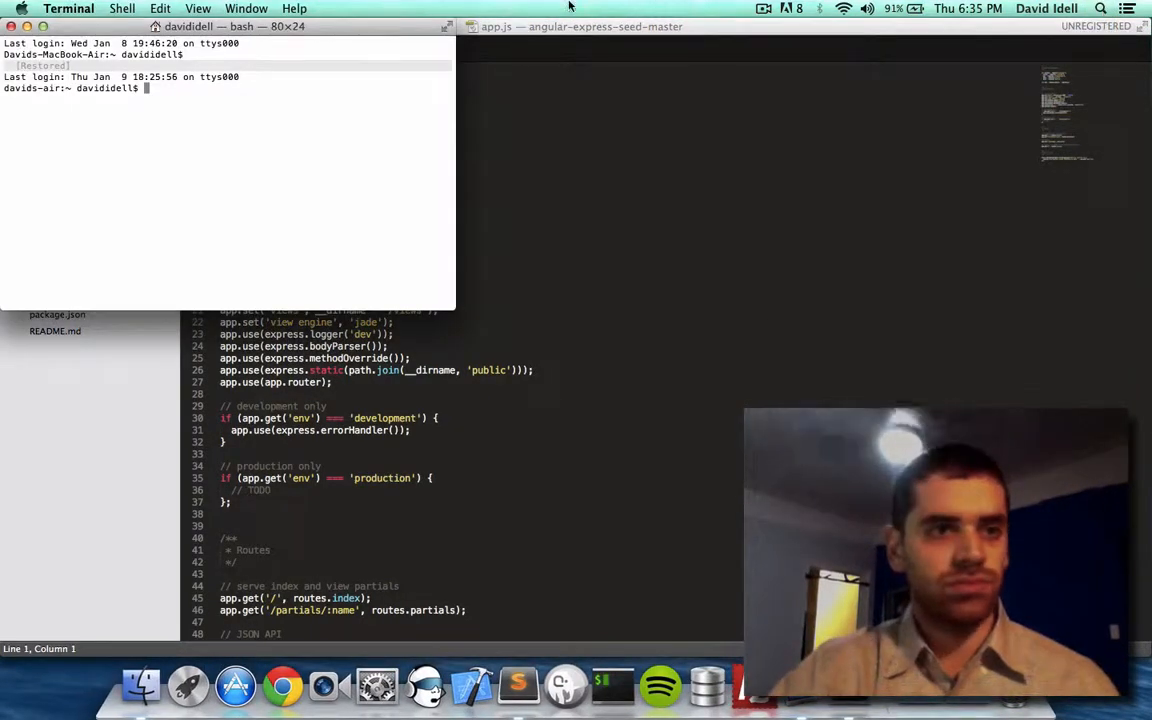
Step: In Terminal, cd into Downloads/angular-express-seed-master and start the server with node app.js
drag(226, 26, 246, 118)
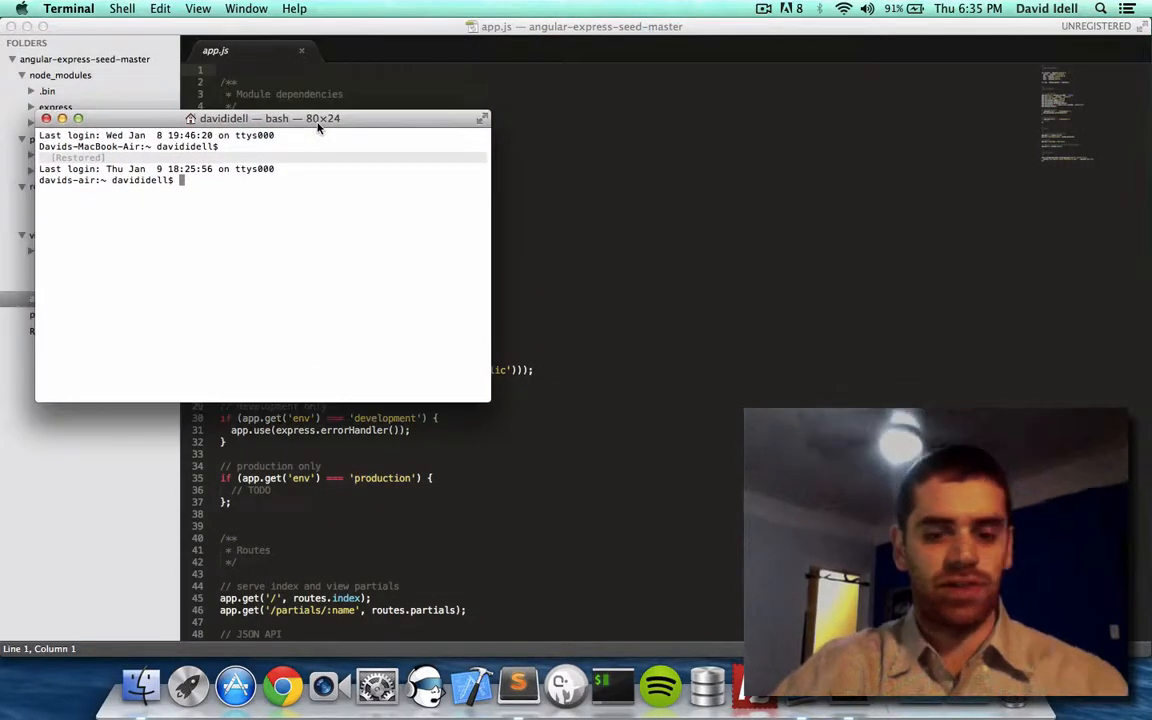
text(ls)
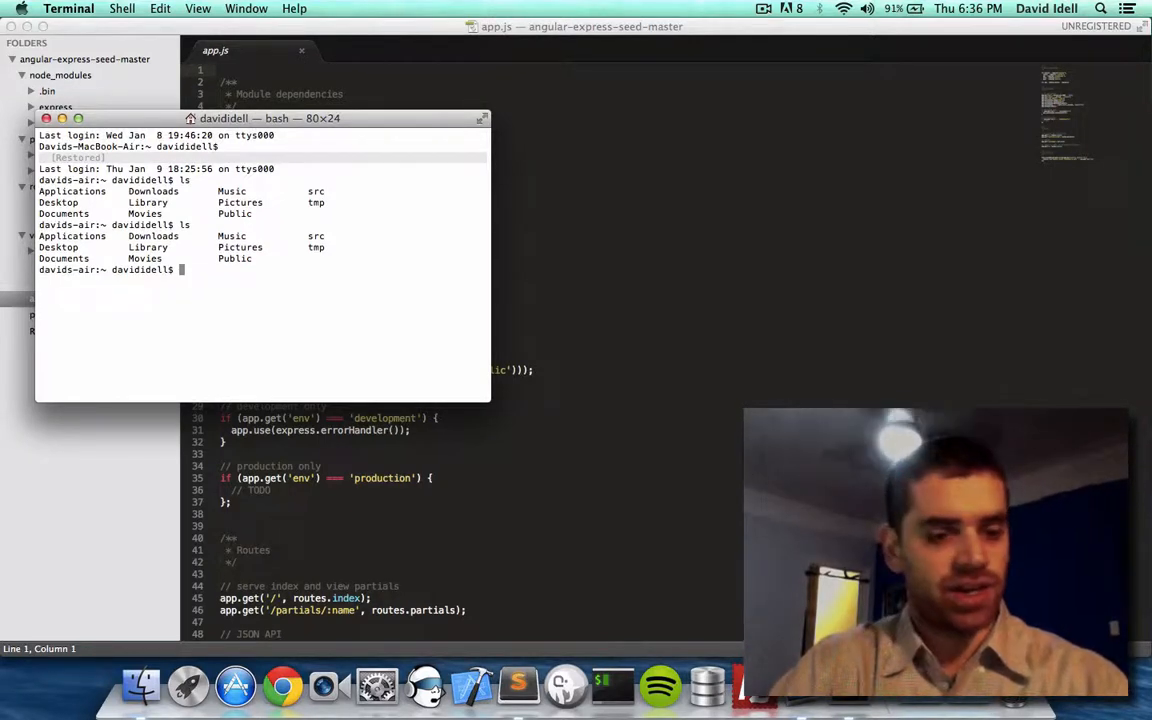
text(cd)
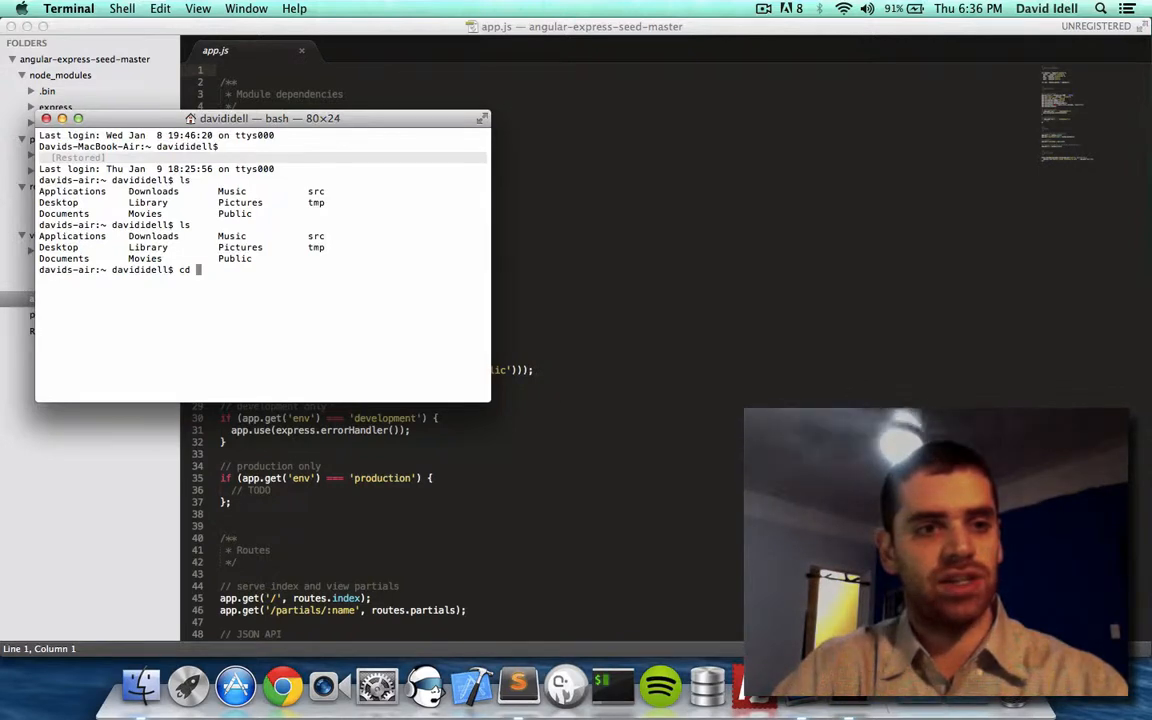
text(downloads)
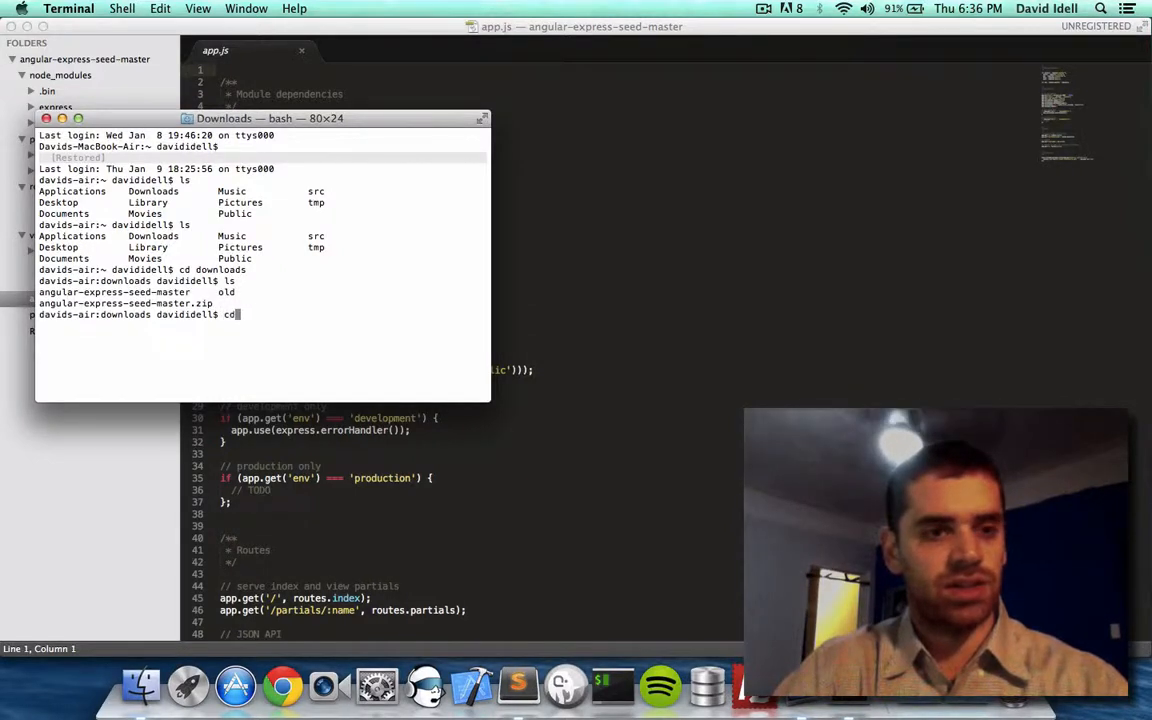
text(angular-express-seed-master)
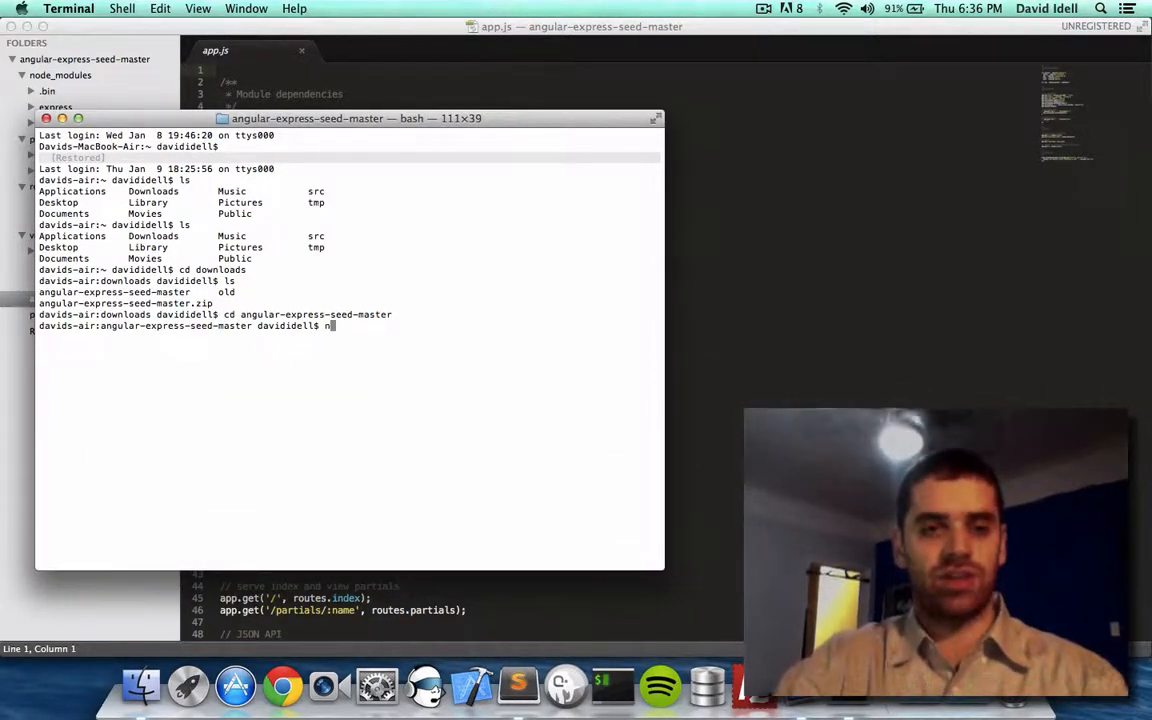
text(ode app.js)
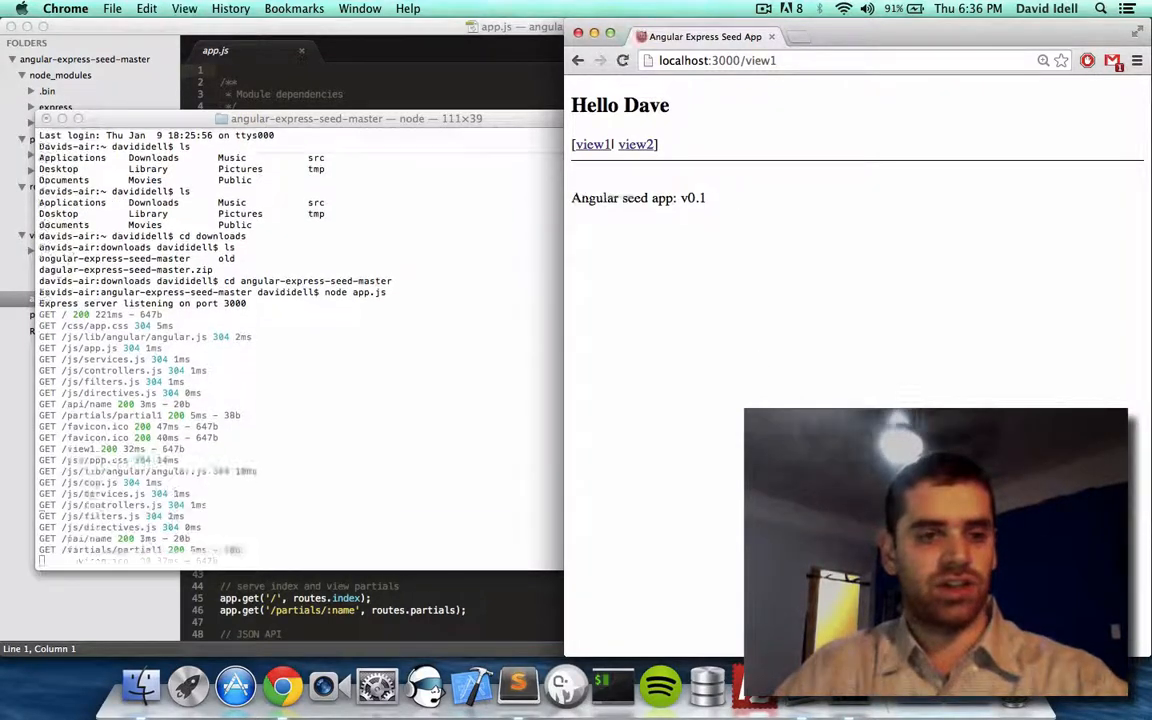
Step: Load the view1 partial at localhost:3000 in Chrome, switching windows via Mission Control
click(592, 144)
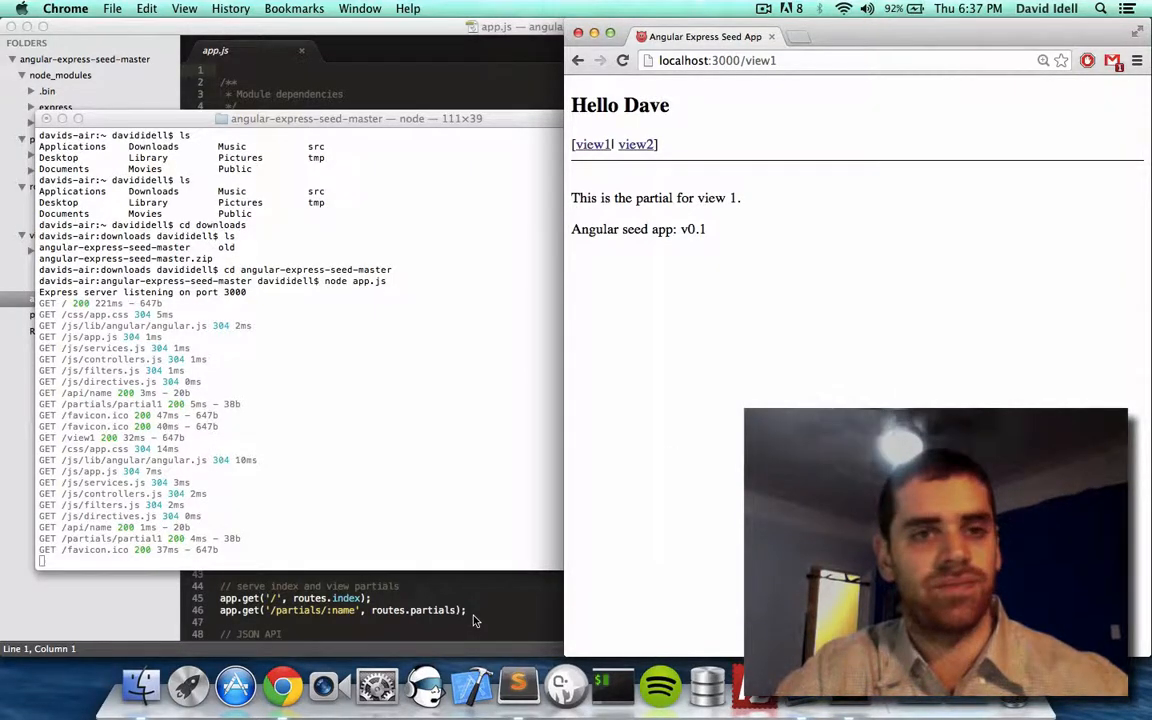
click(236, 686)
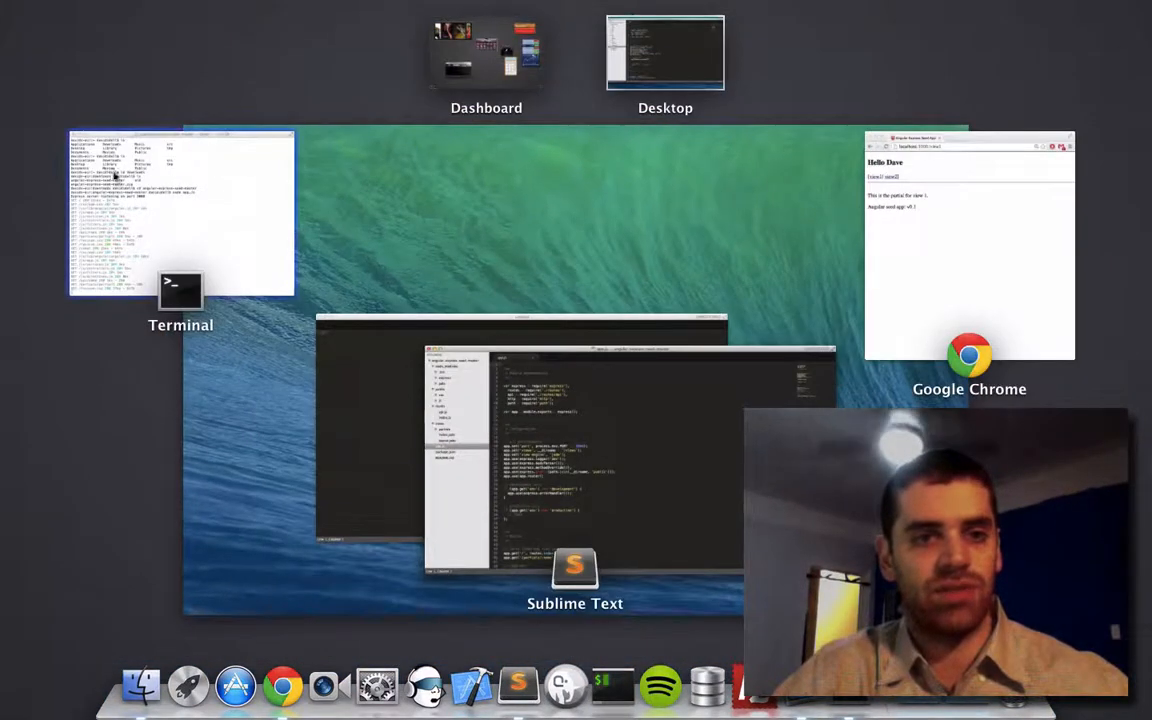
click(180, 216)
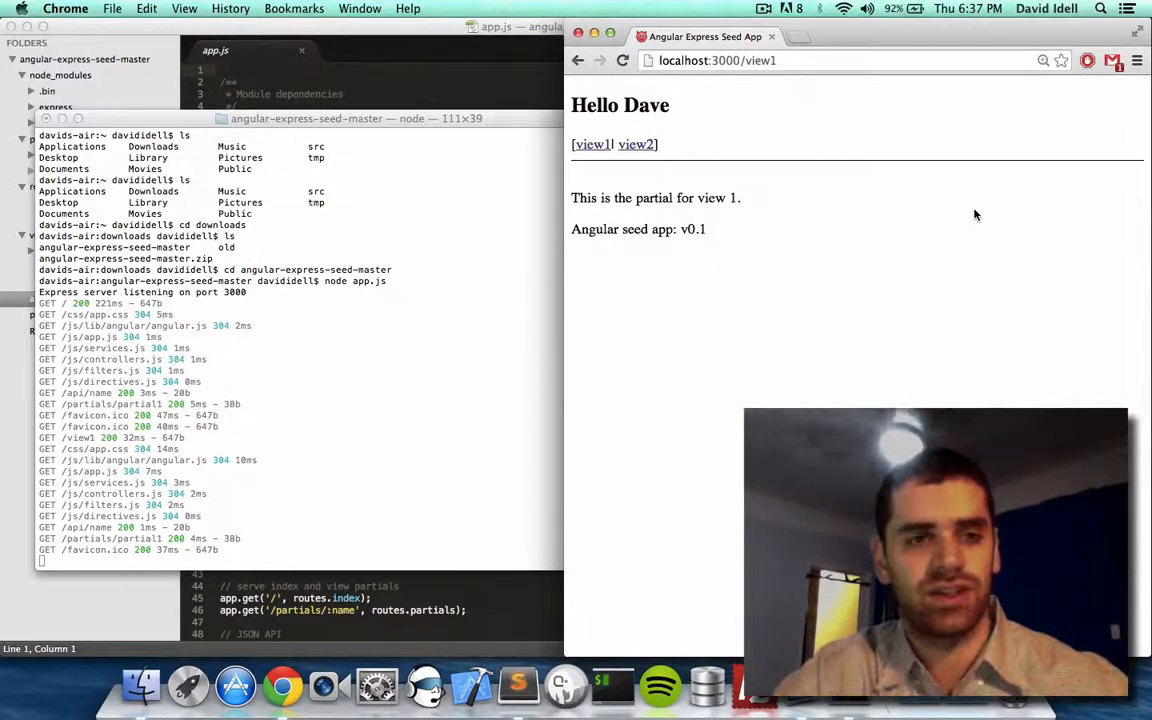
click(236, 686)
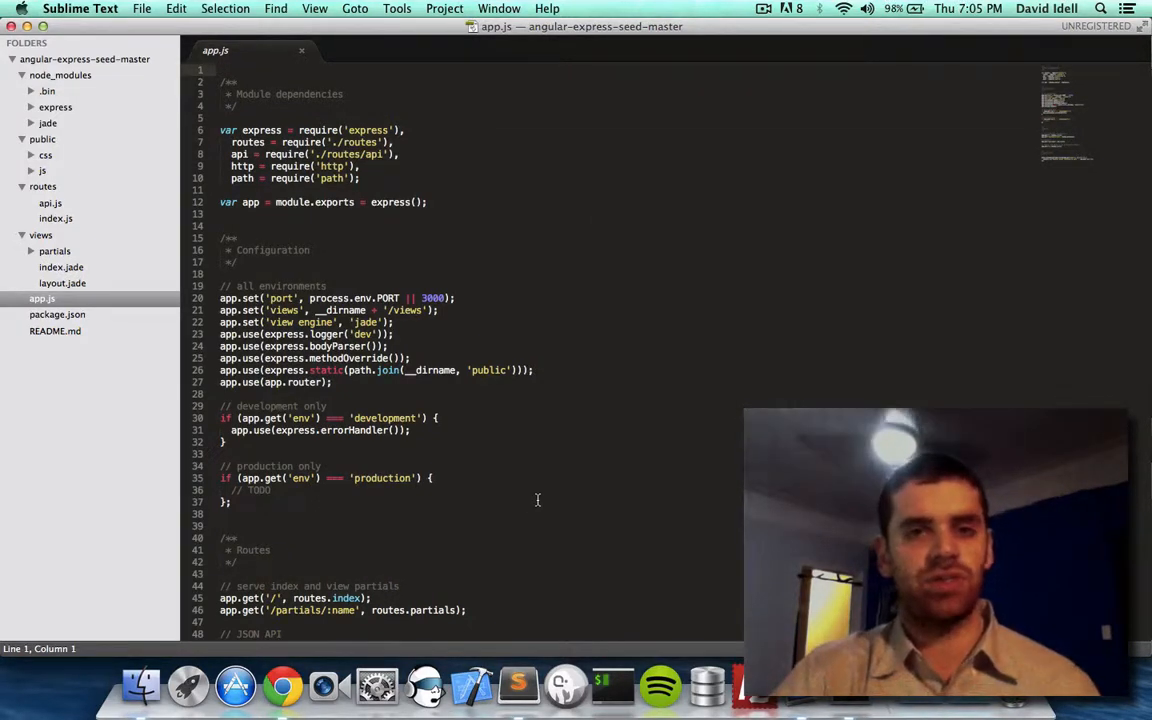
Step: In views/index.jade, rename the menu links view1 and view2 to Dave's Bio and Dave's Blog and save
click(278, 684)
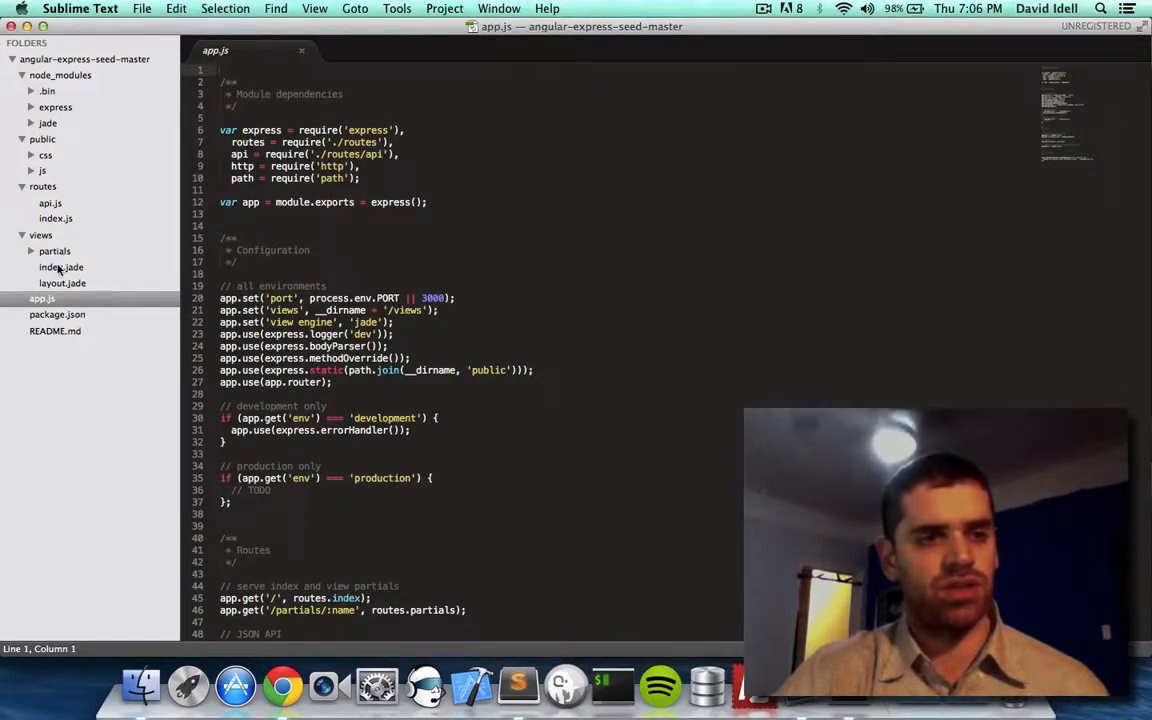
click(60, 268)
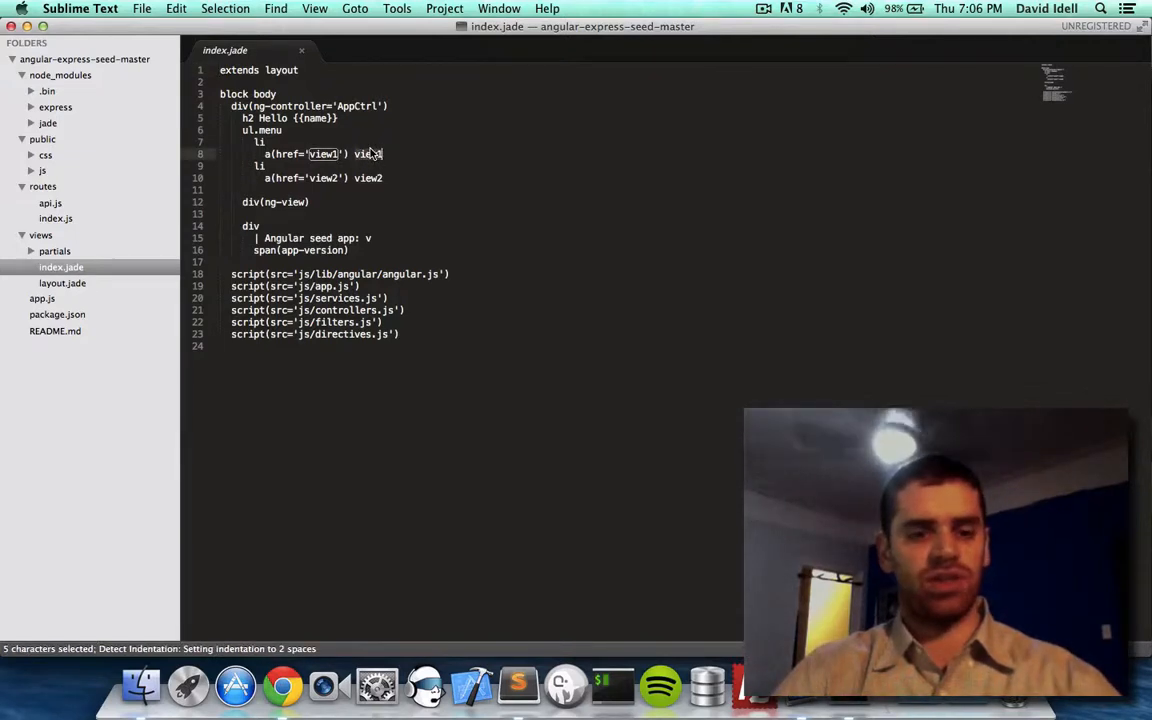
text(Dave)
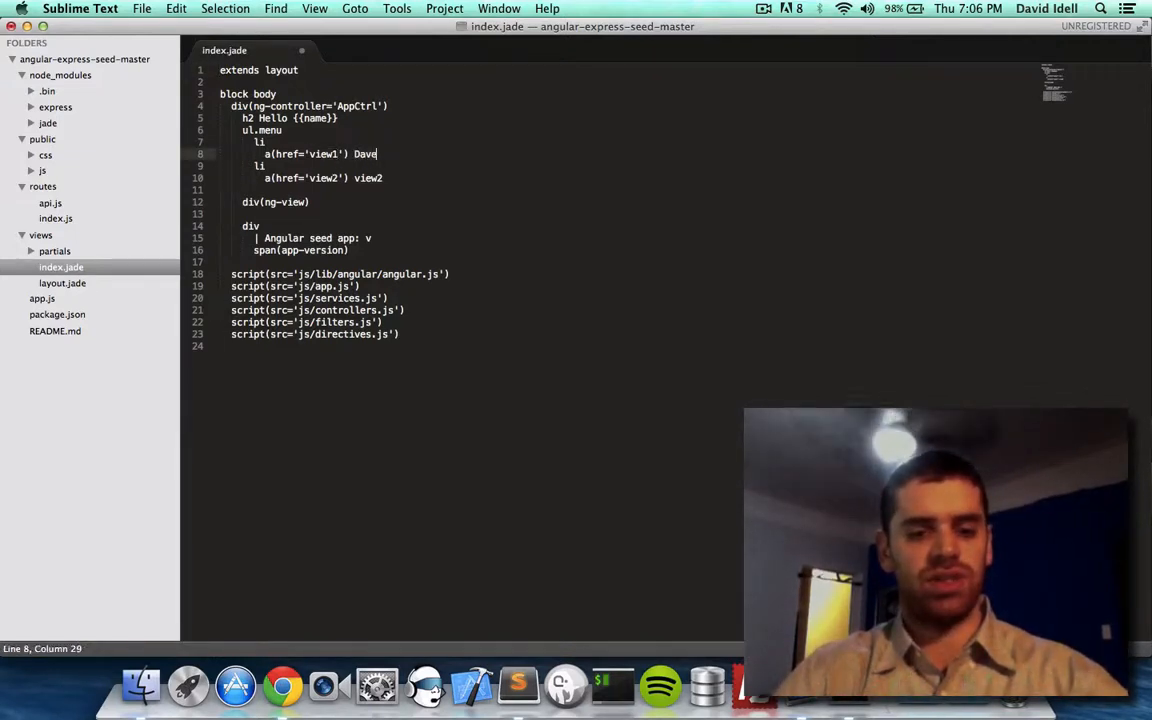
text('s Bio)
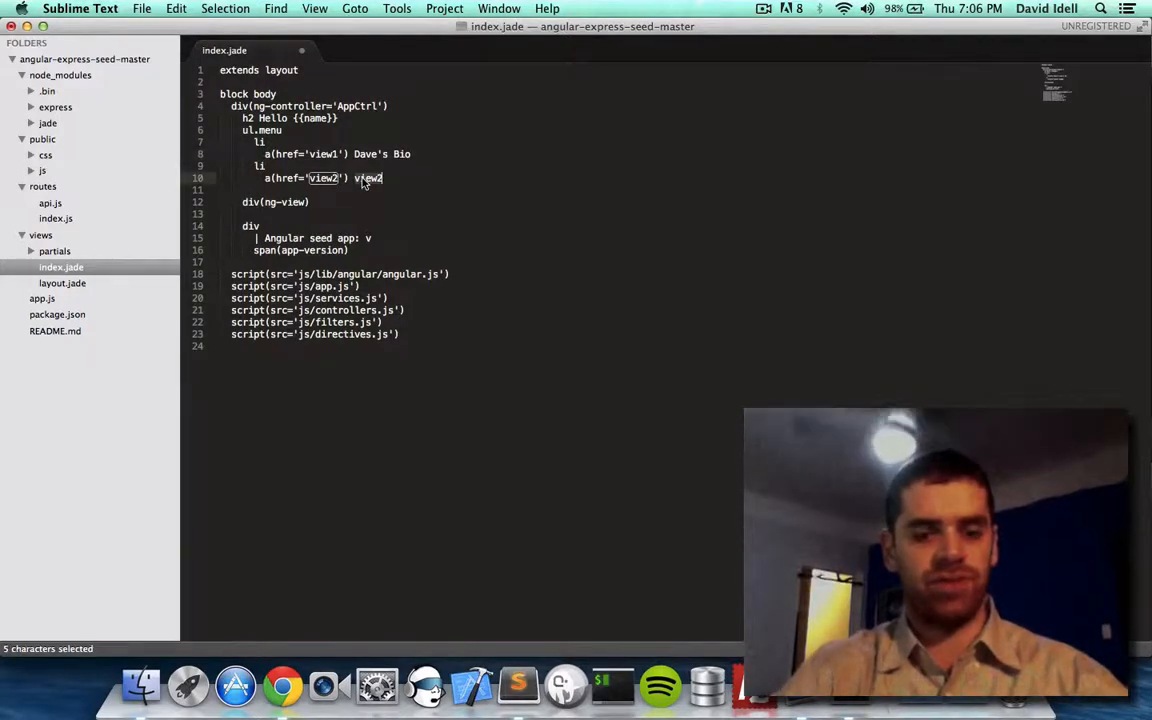
text(Dave's Blog)
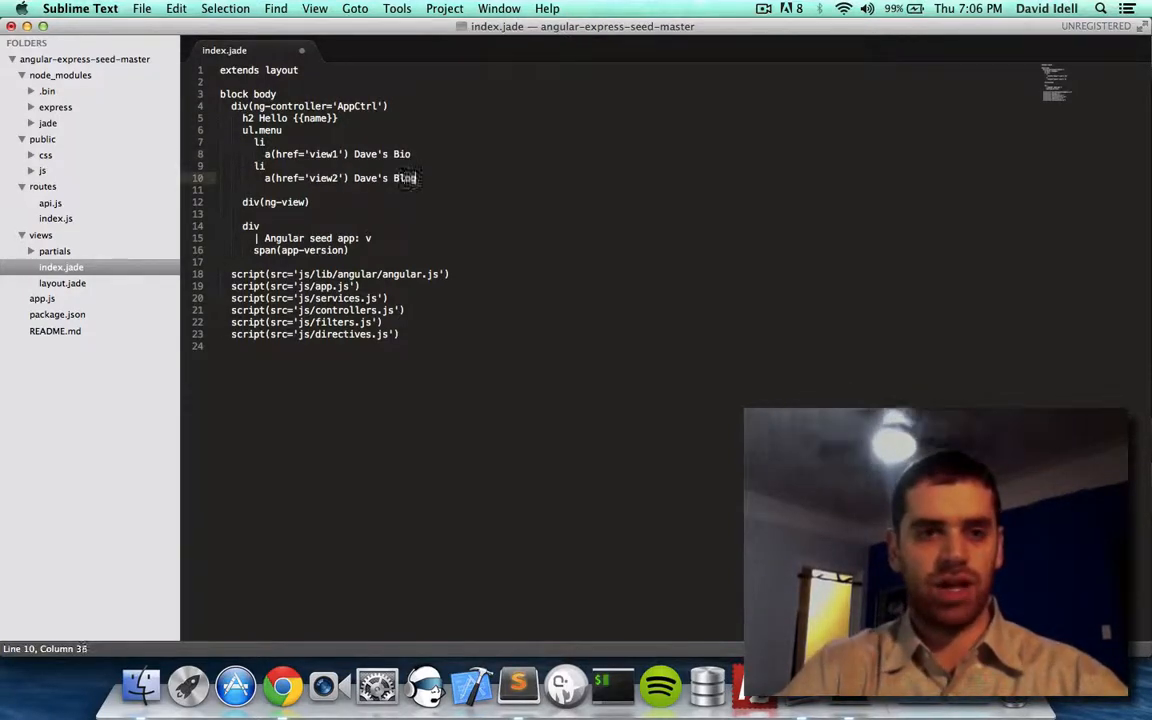
key(cmd+s)
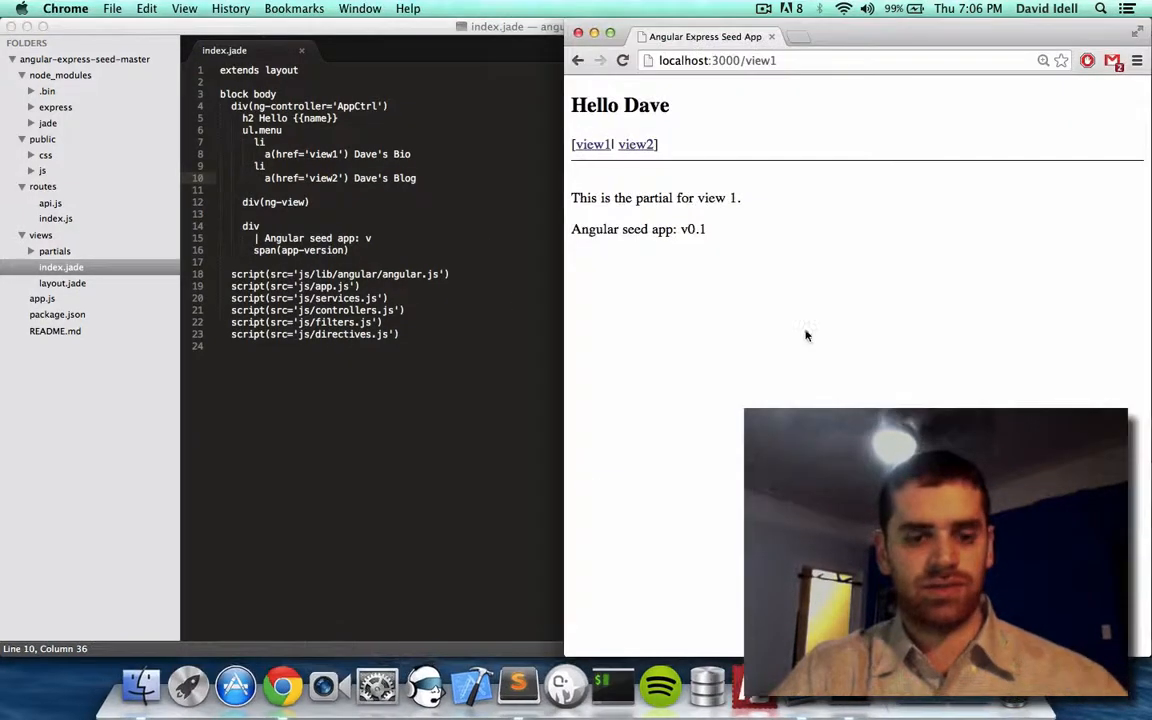
Step: Cancel Chrome's accidental Save As dialog and return to the editor showing index.jade
key(cmd+s)
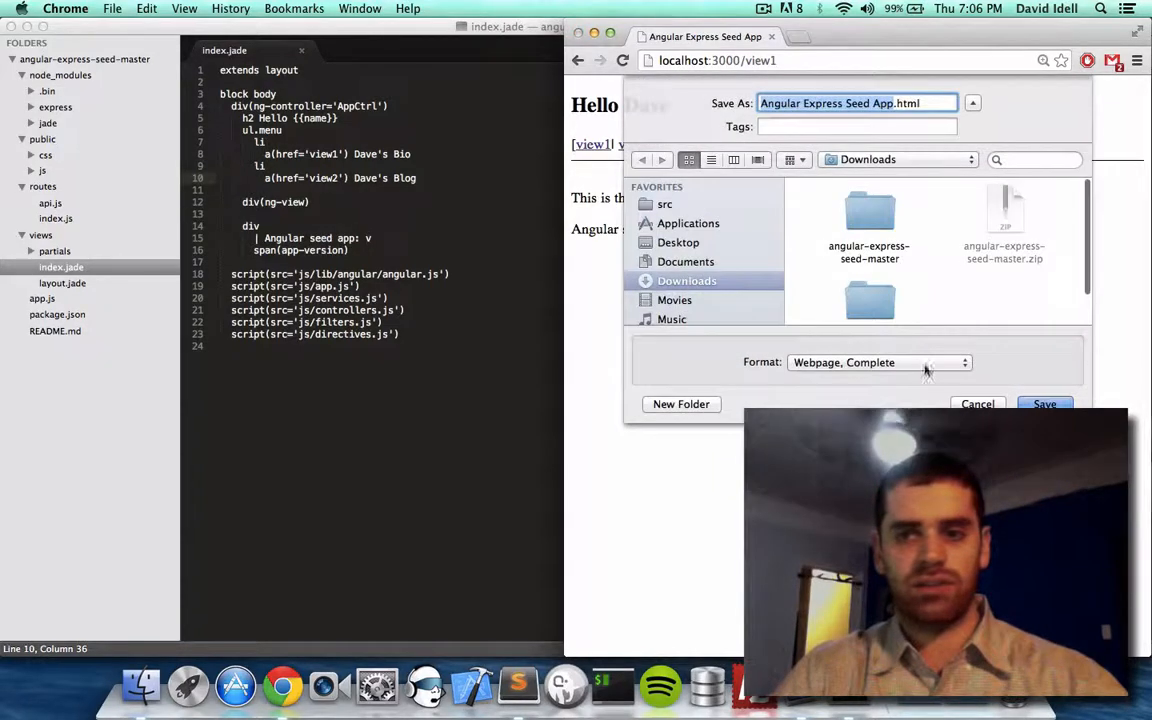
click(976, 404)
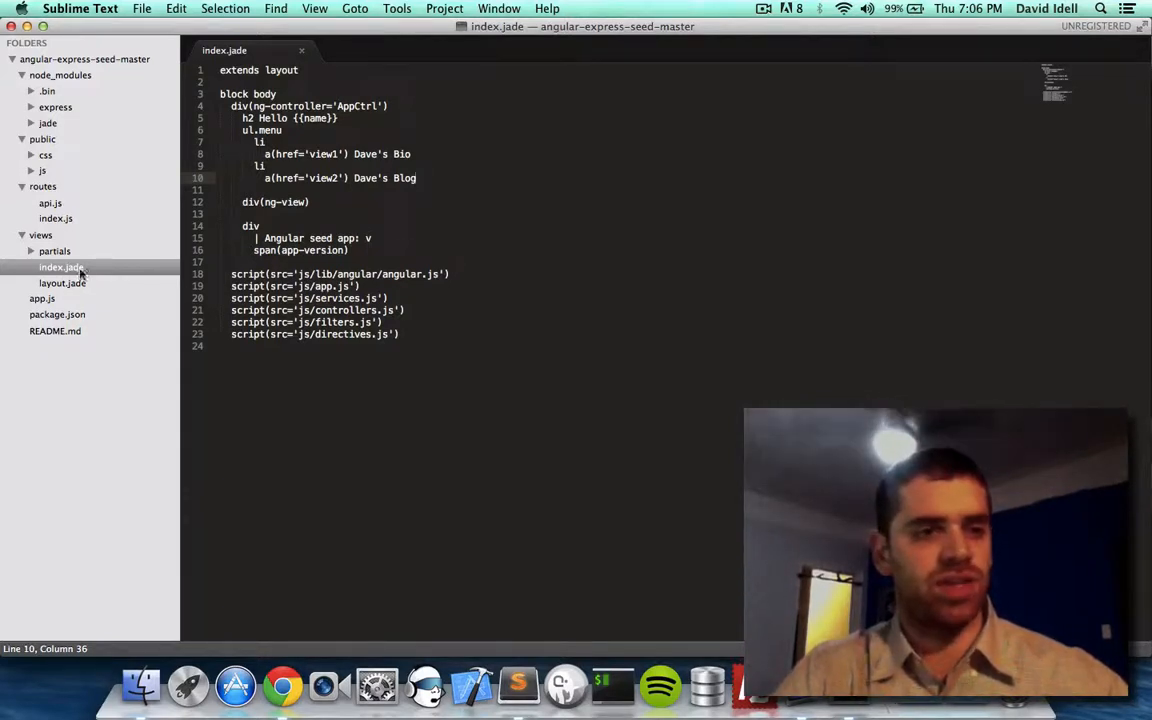
Step: Rewrite partial1.jade to 'Hello, this is my bio.' and partial2.jade to 'This is my blog.'
click(54, 252)
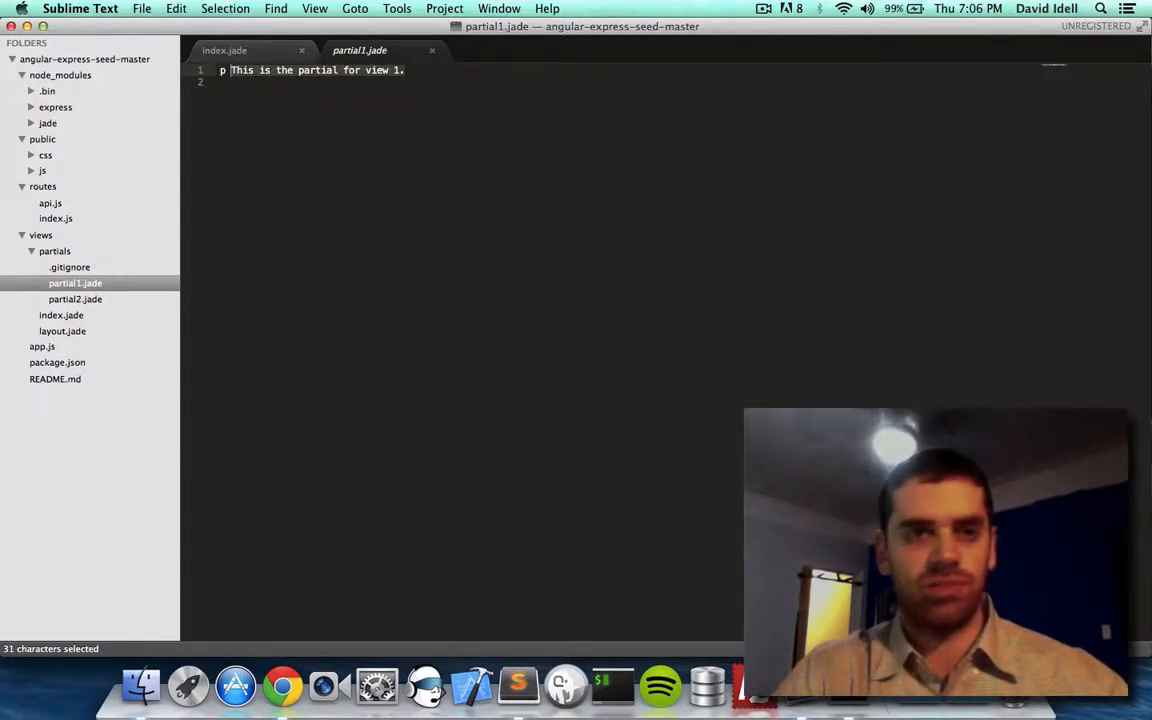
key(delete)
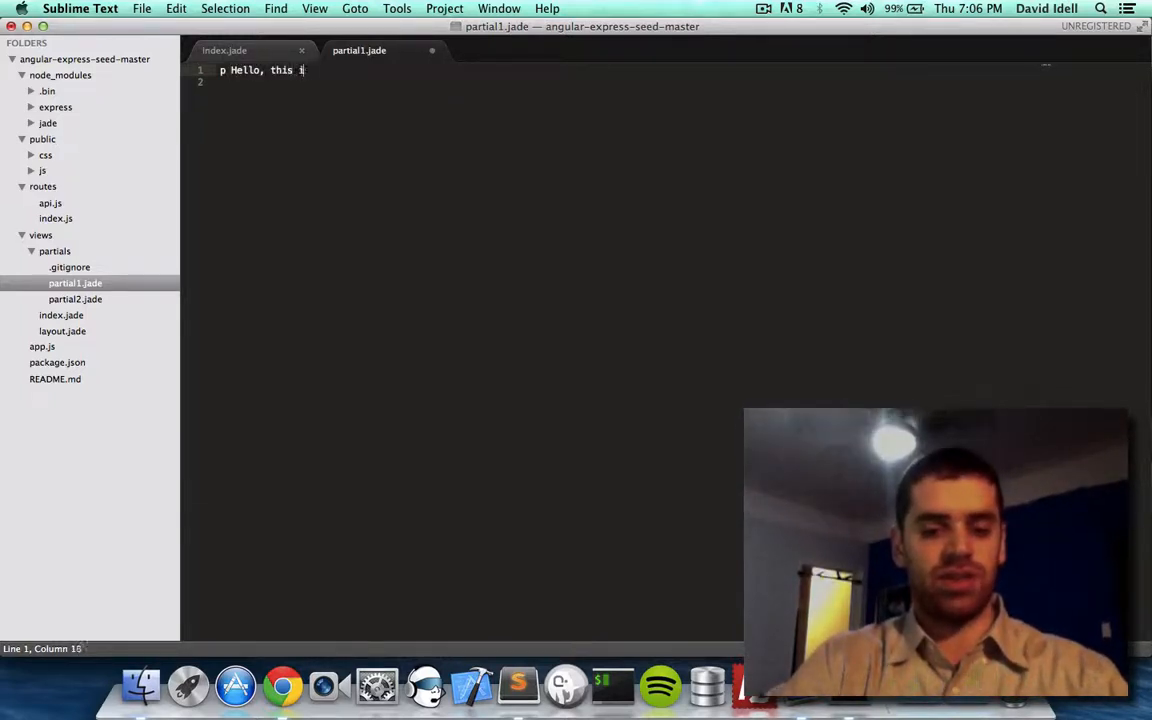
text(s my bio.)
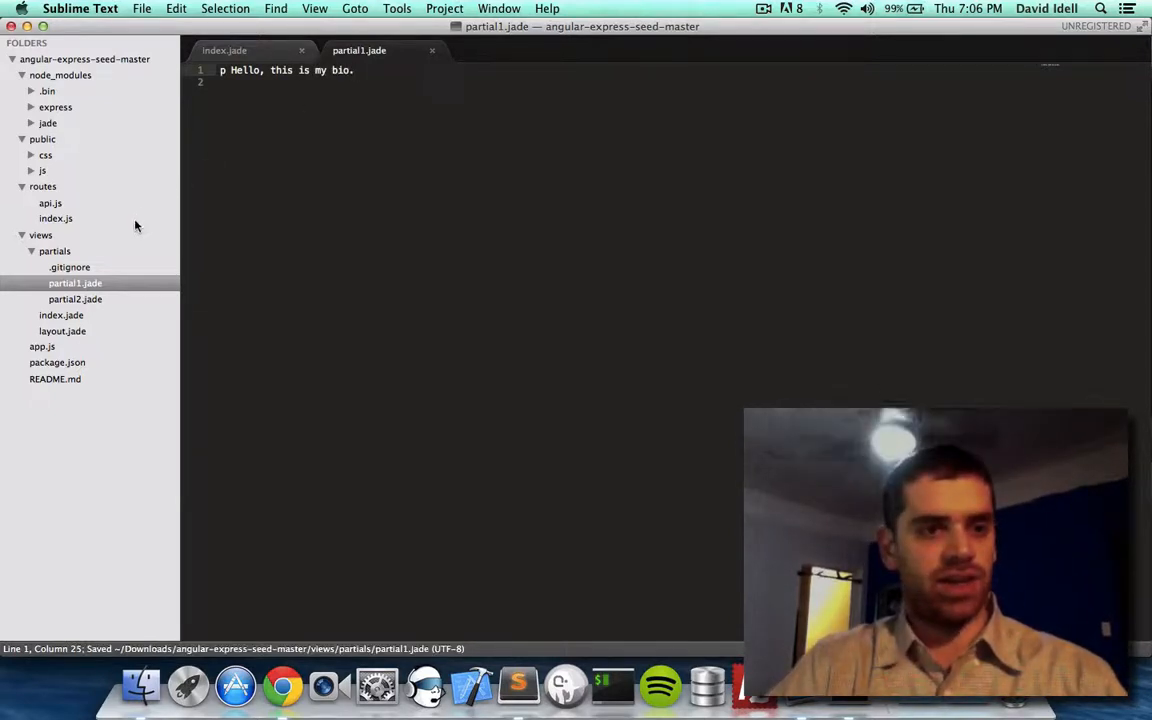
click(76, 300)
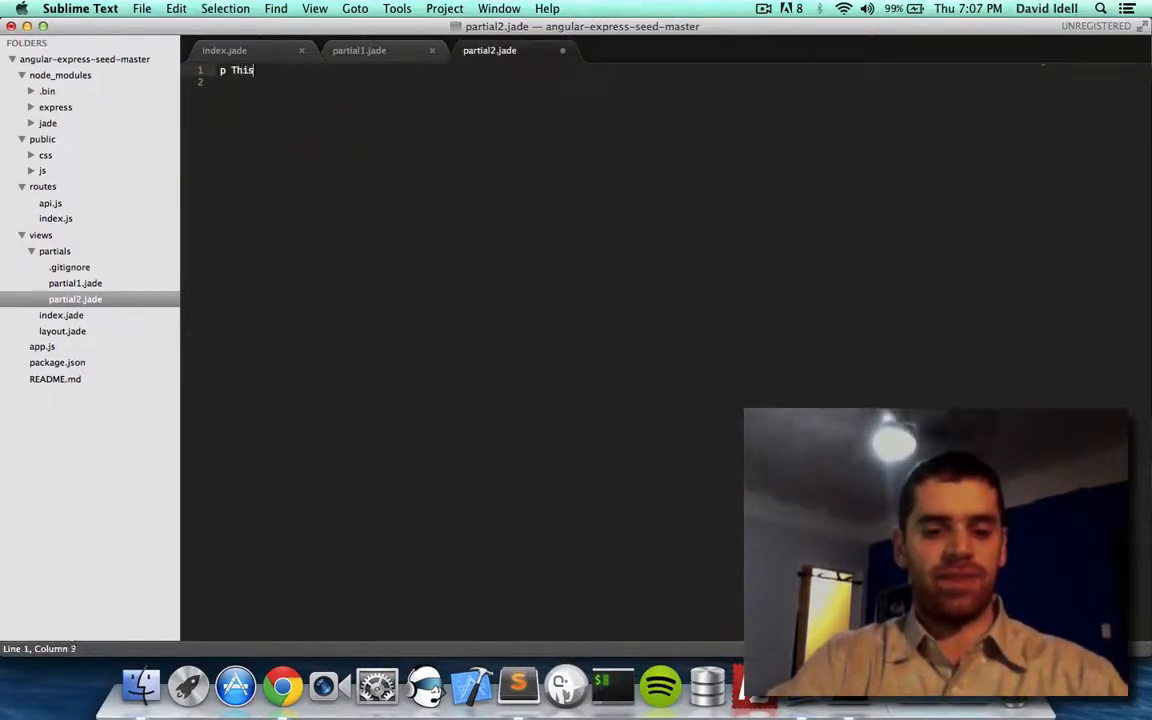
text(is my blog.)
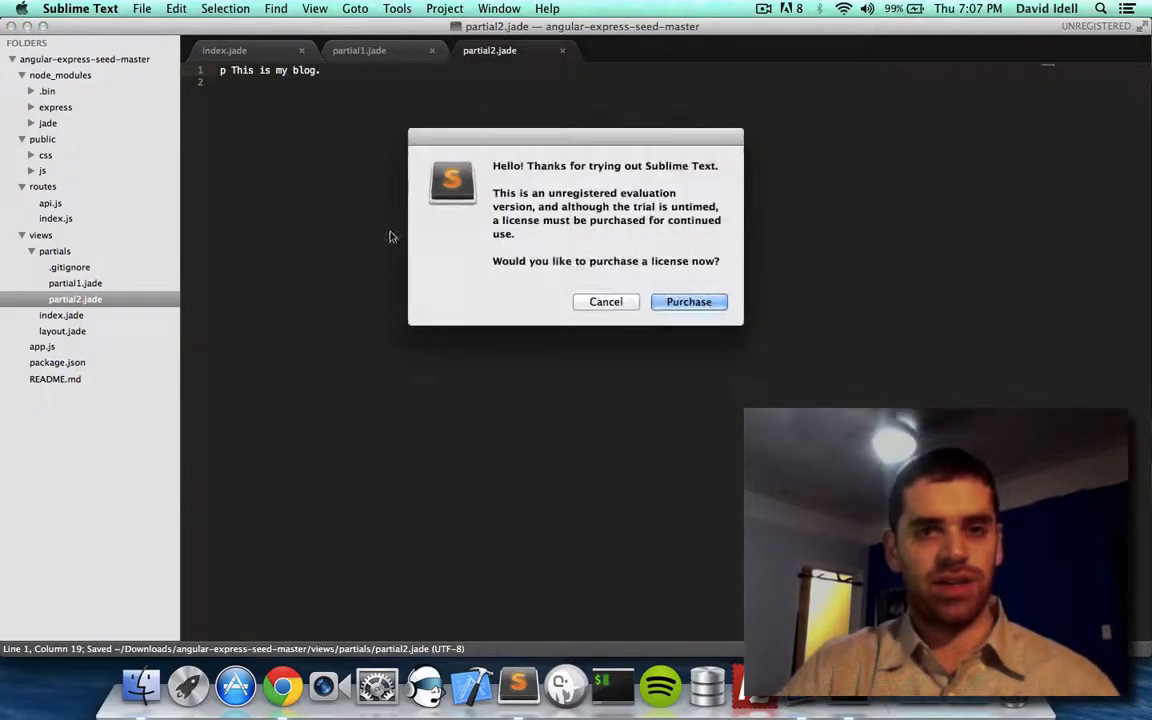
Step: Dismiss the license prompt, then view the Dave's Bio and Dave's Blog pages in Chrome
click(604, 300)
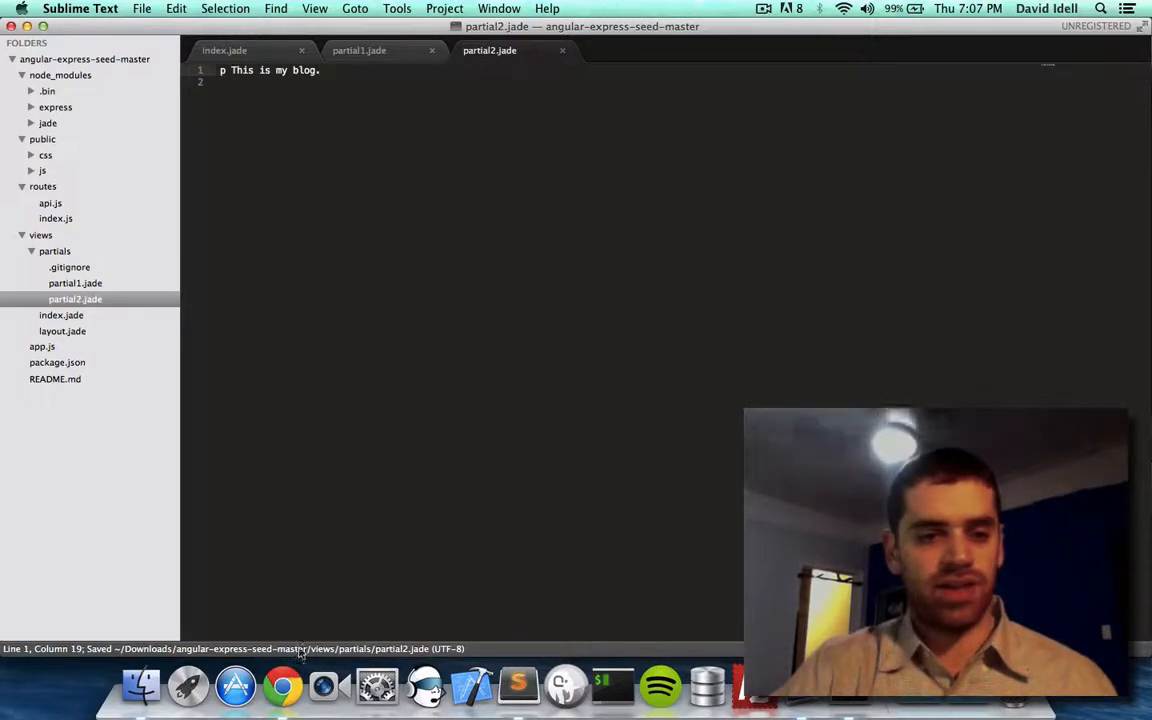
click(284, 686)
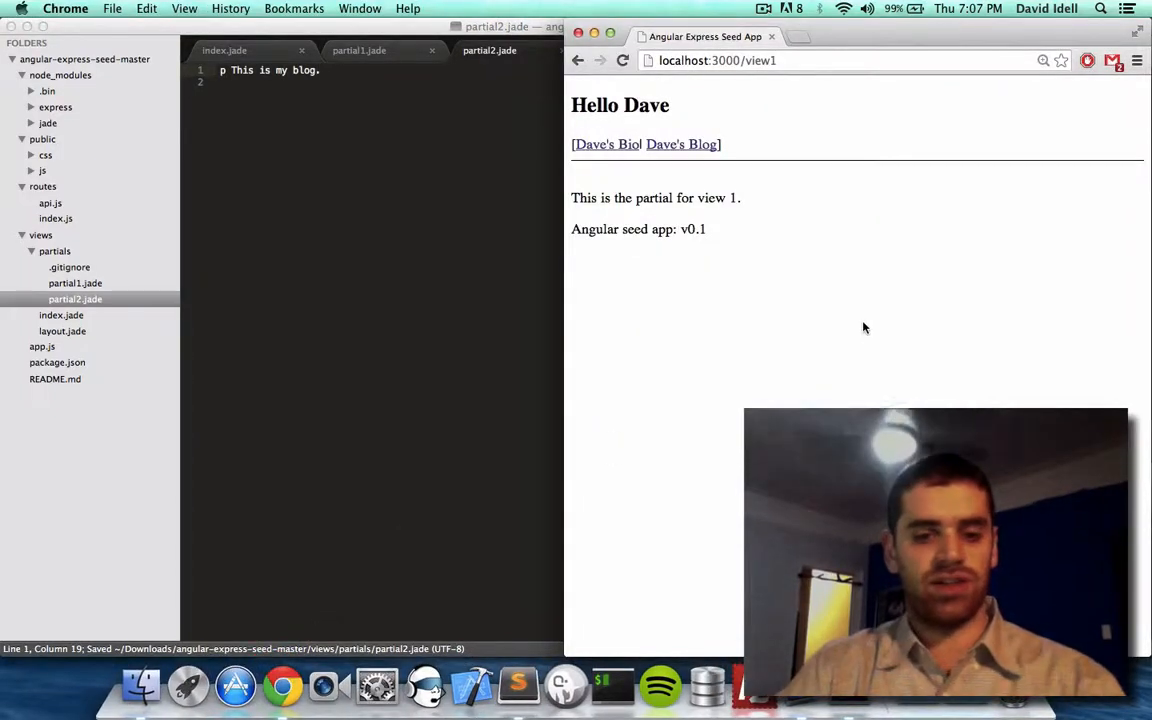
click(604, 144)
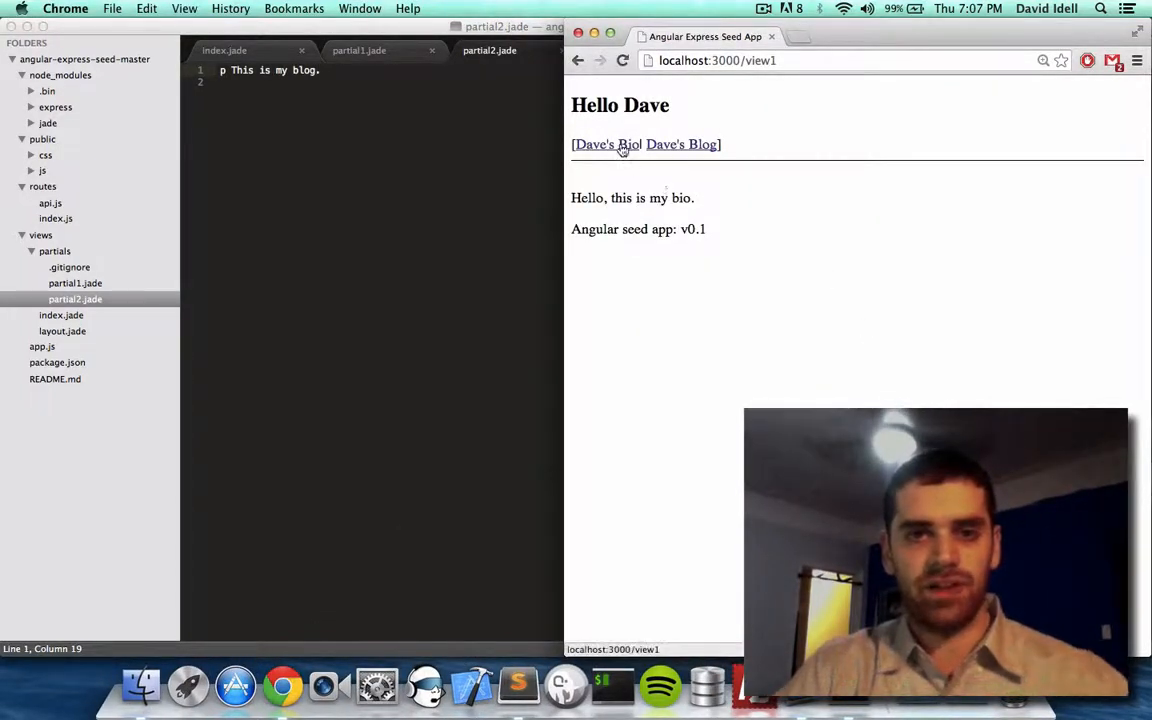
click(680, 144)
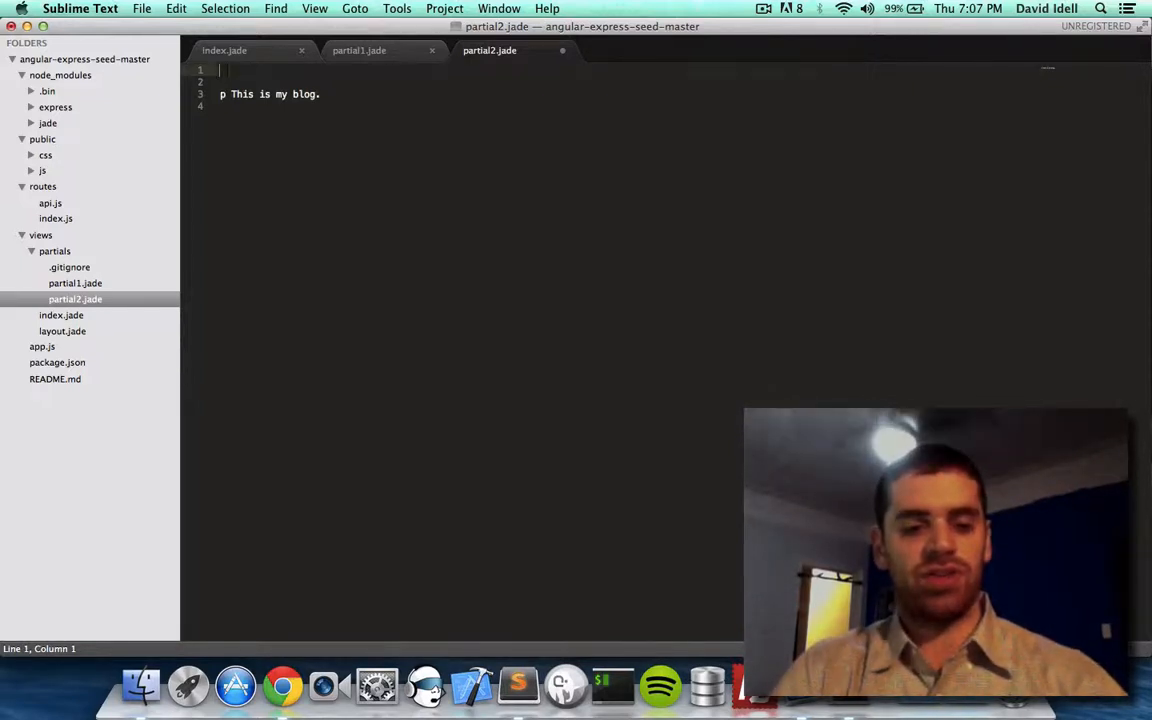
Step: Give partial2.jade an h1 First post with an 'It's a great day' paragraph and an h2 Second post heading
text(h1)
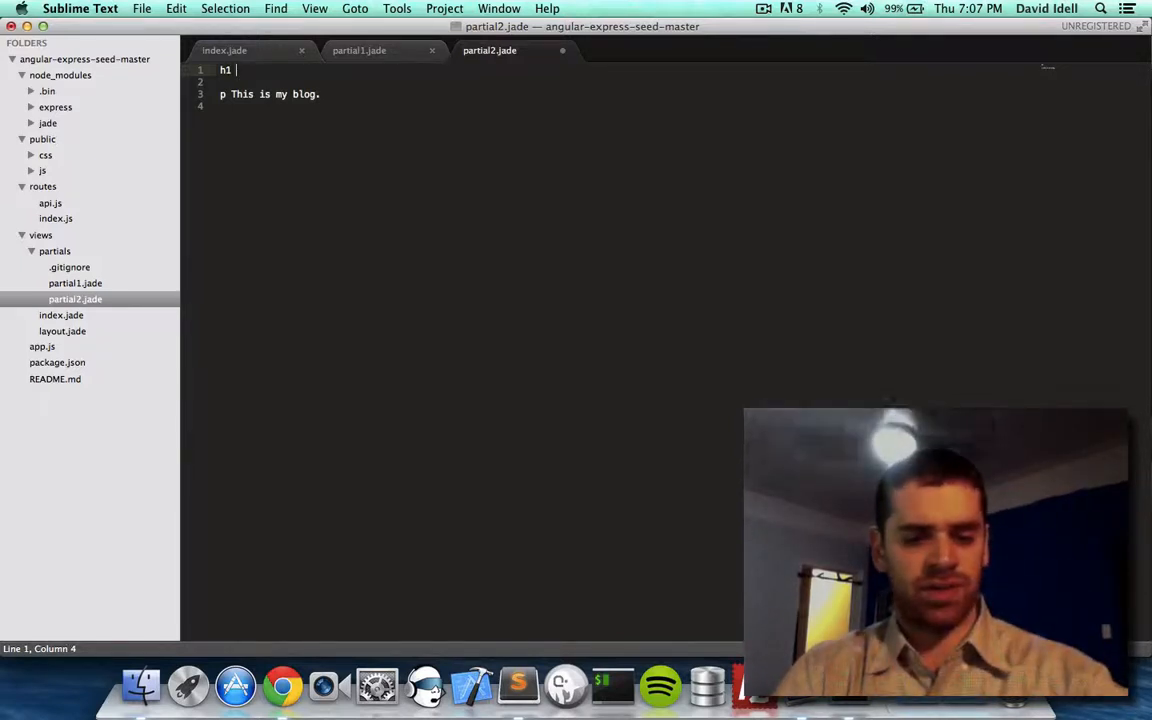
text(First post)
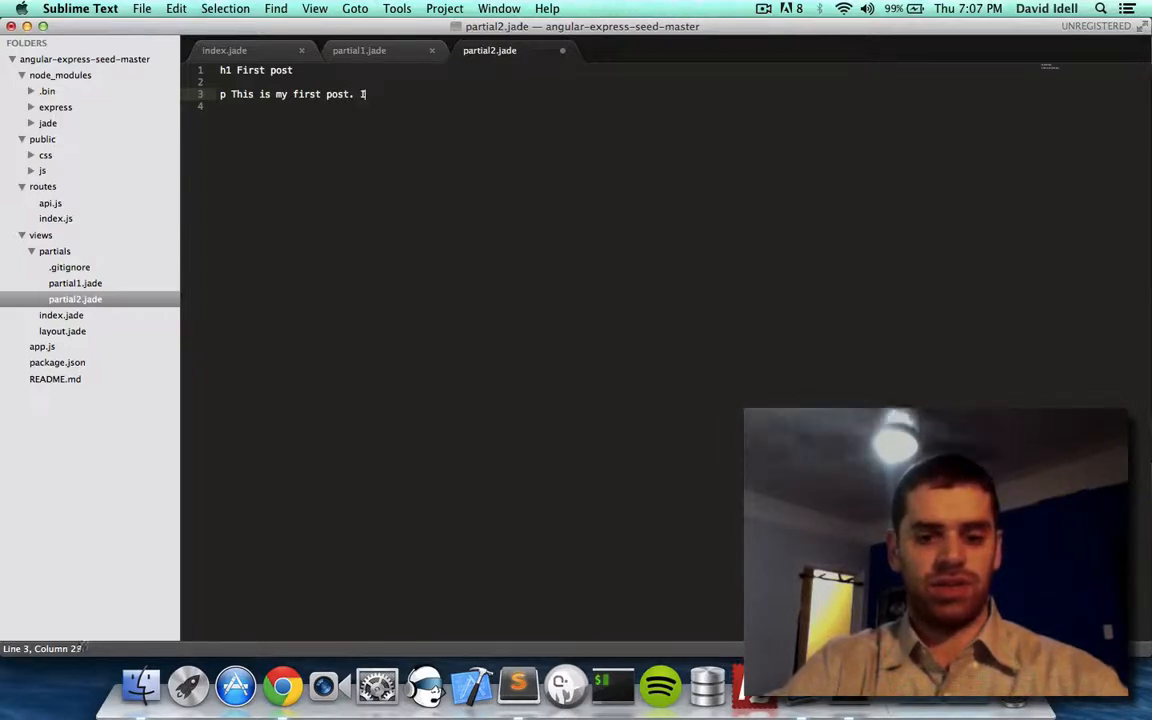
text(It's a great d)
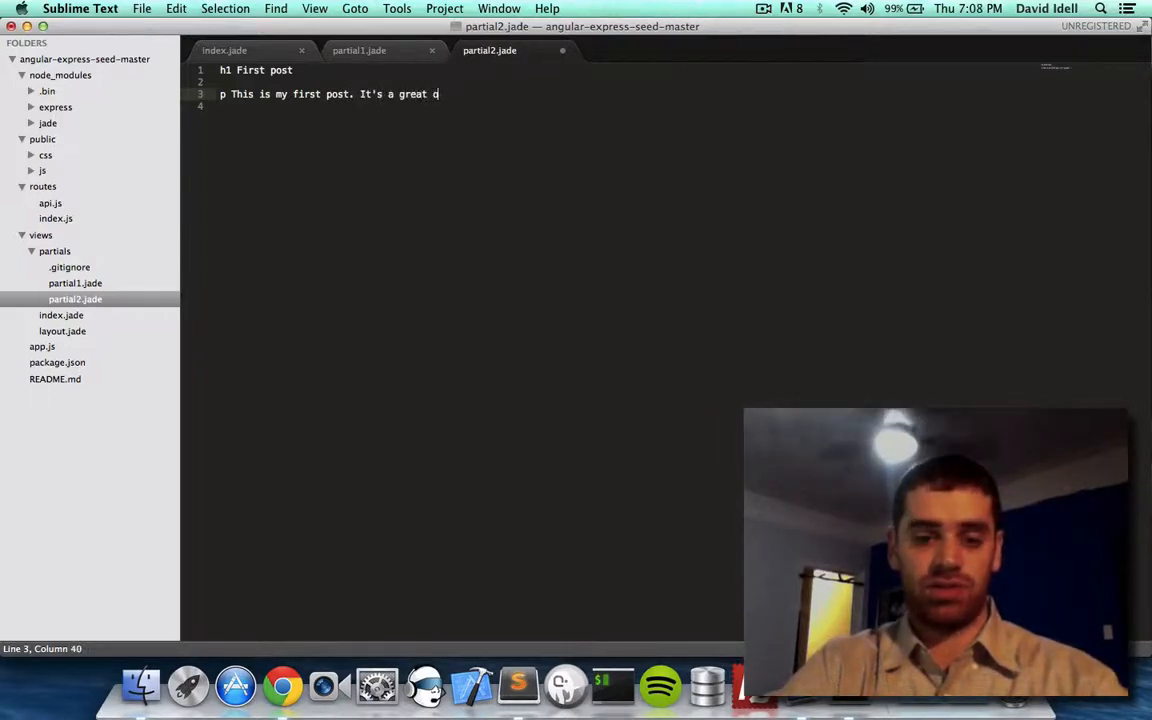
text(one.)
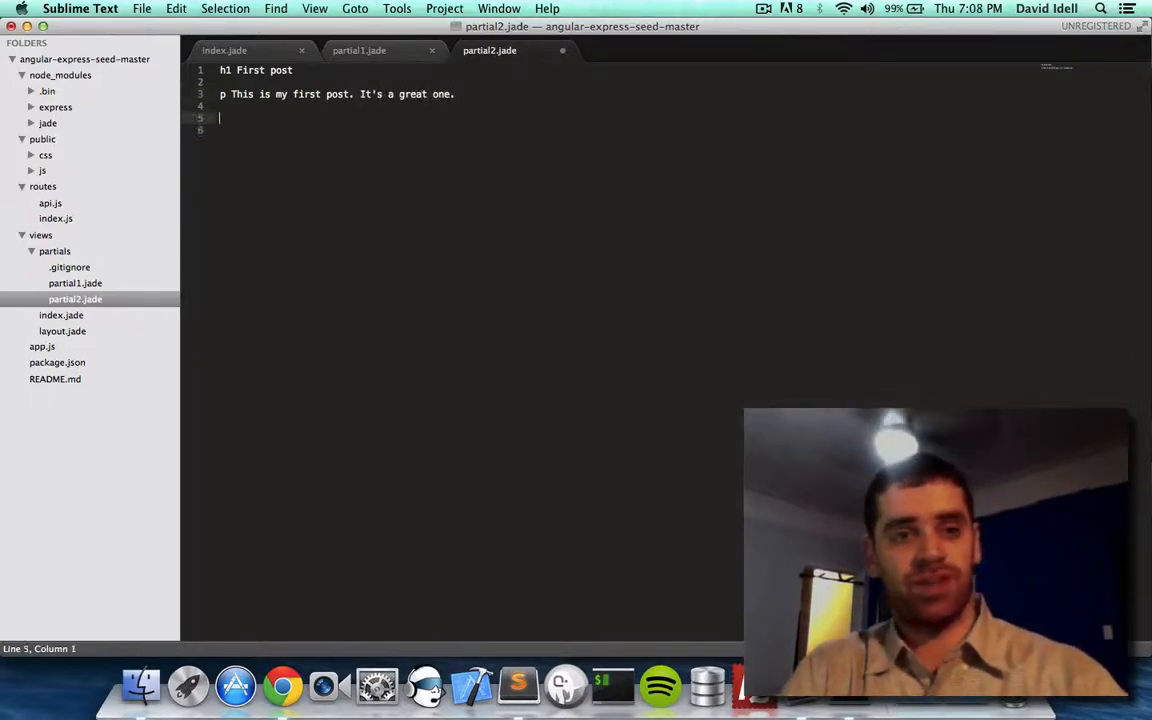
text(h2 Second p)
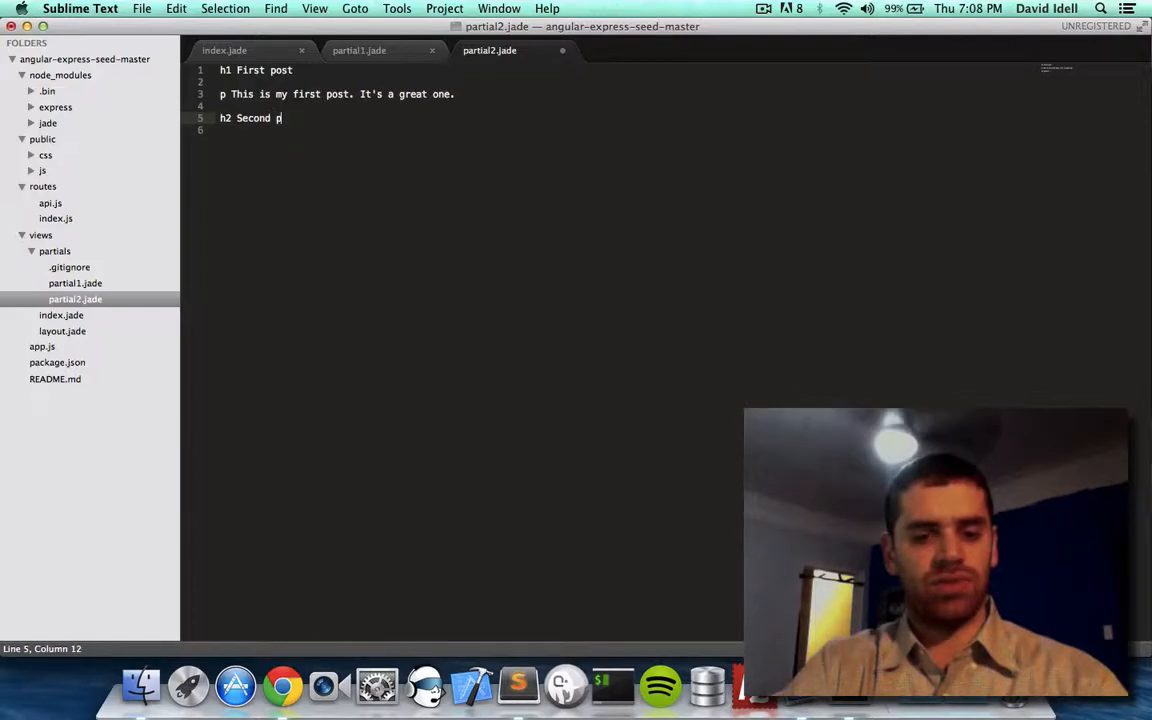
text(ost; It's cold outside)
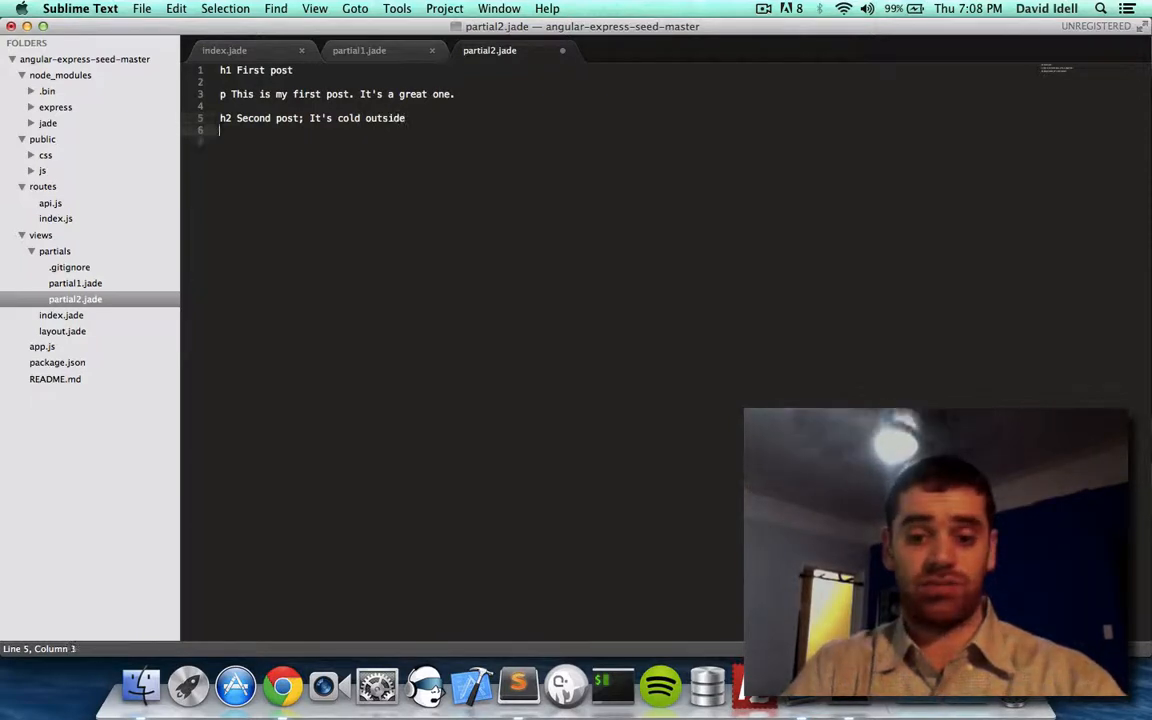
Step: Add the second post paragraph 'Today I went outside, and I didn't want to take my hands out of my pockets.' and save
text(p)
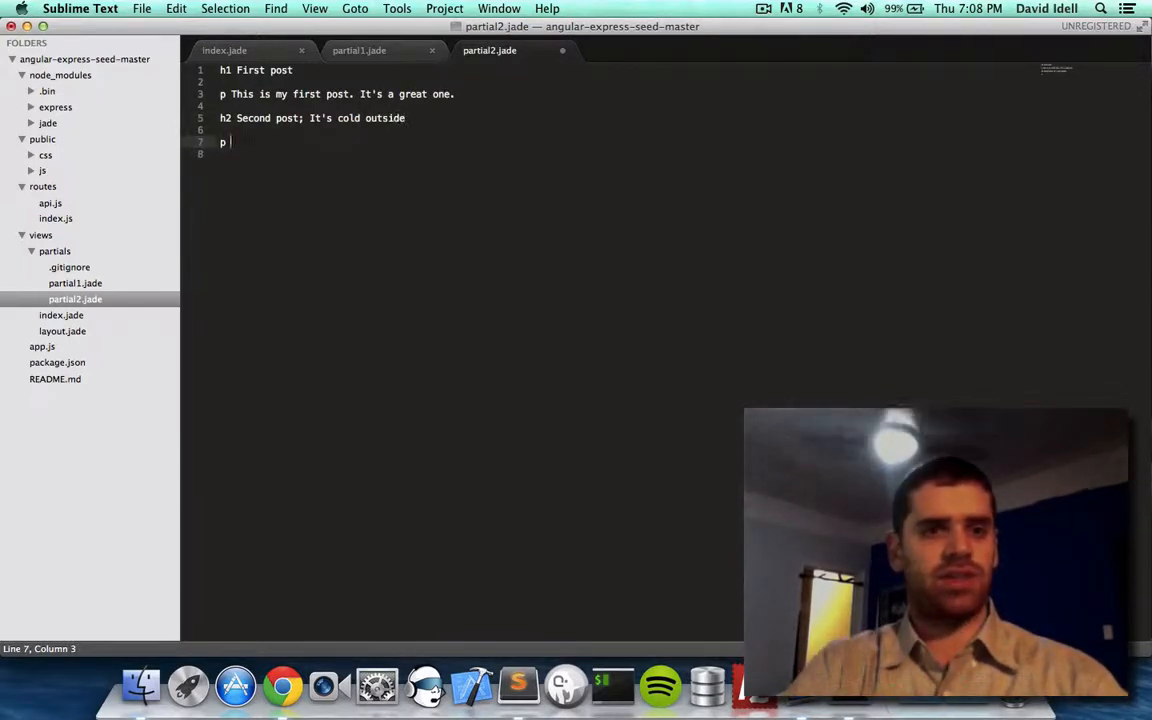
text(Today I w)
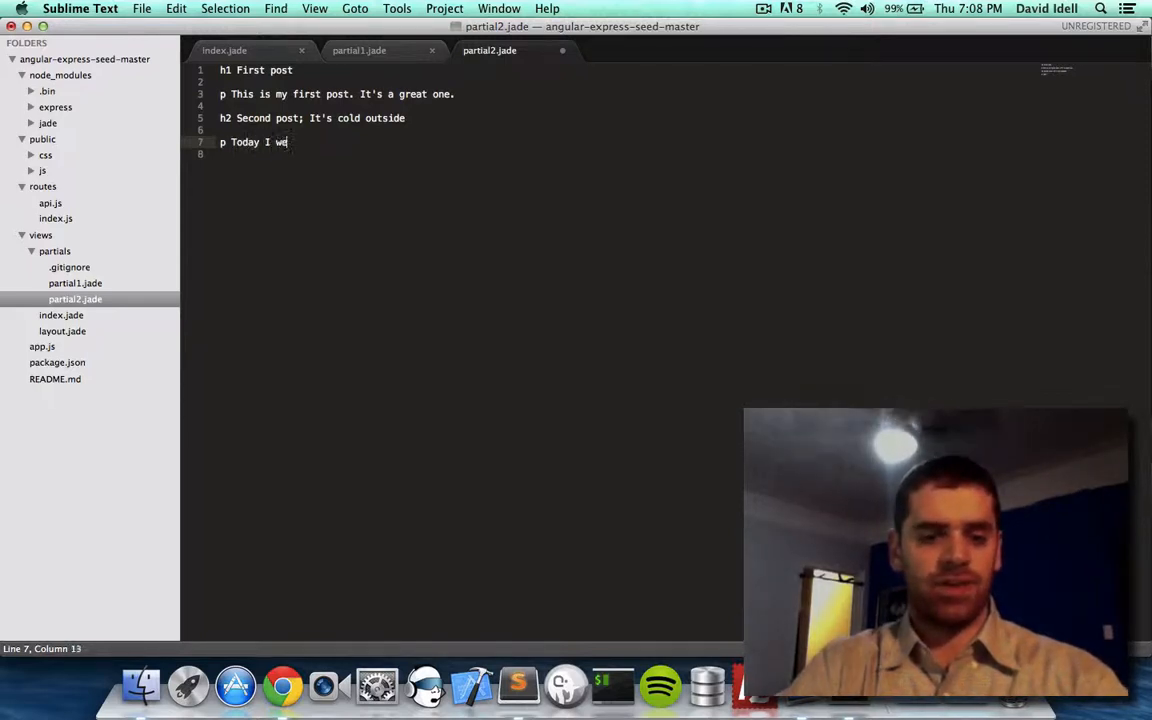
text(ent outside, and I)
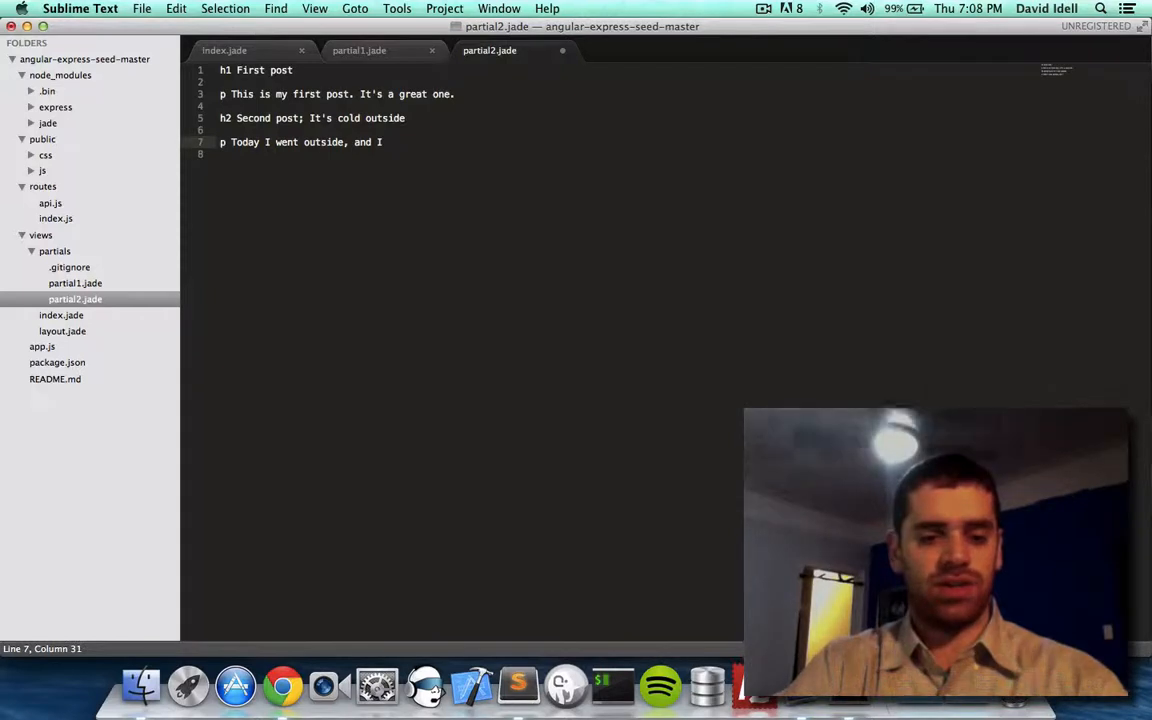
text(didn't want to take my hands)
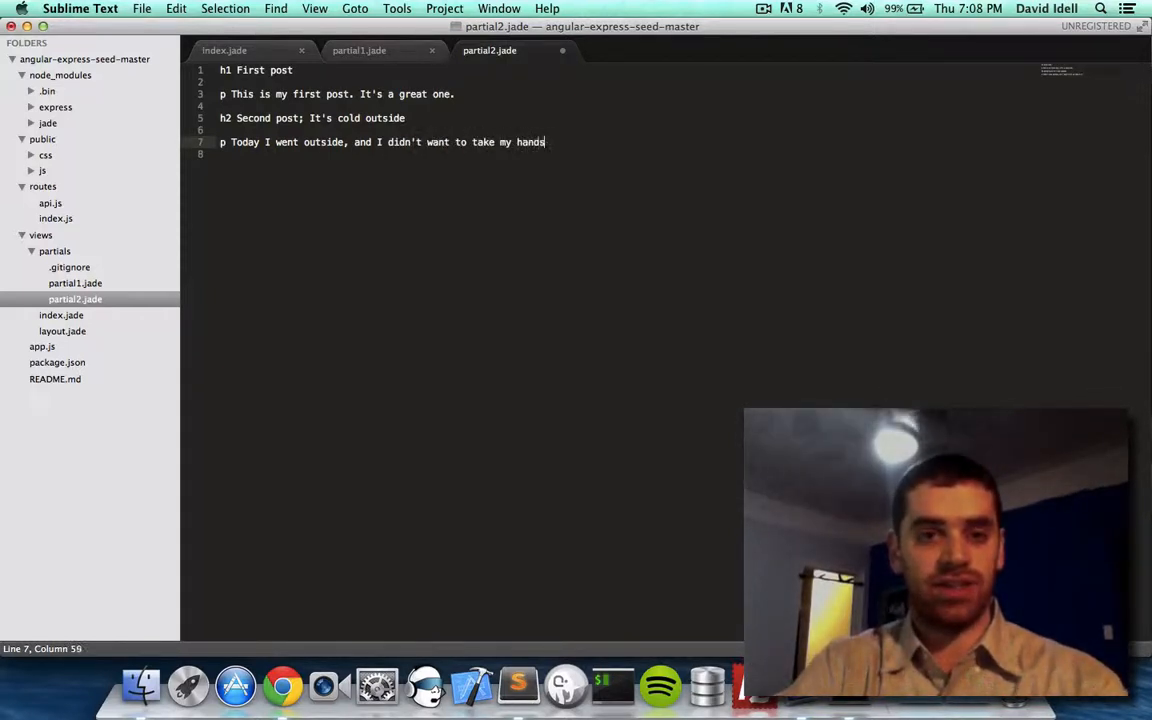
text(out of y [q])
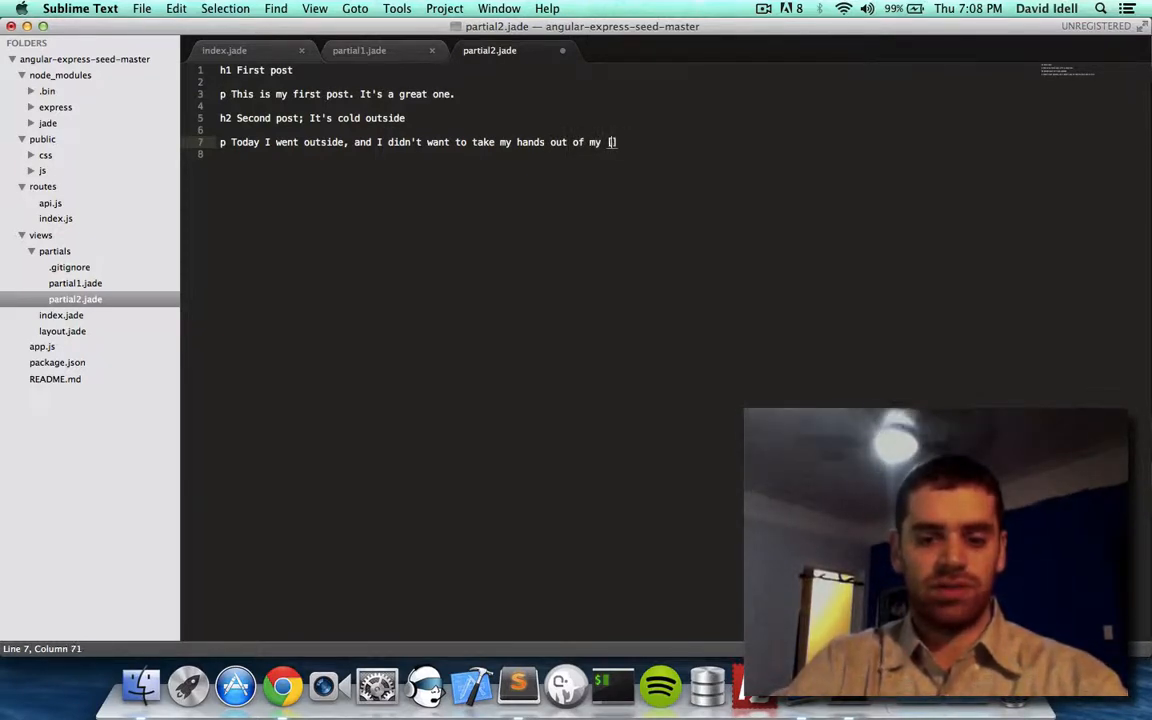
text(pockets.)
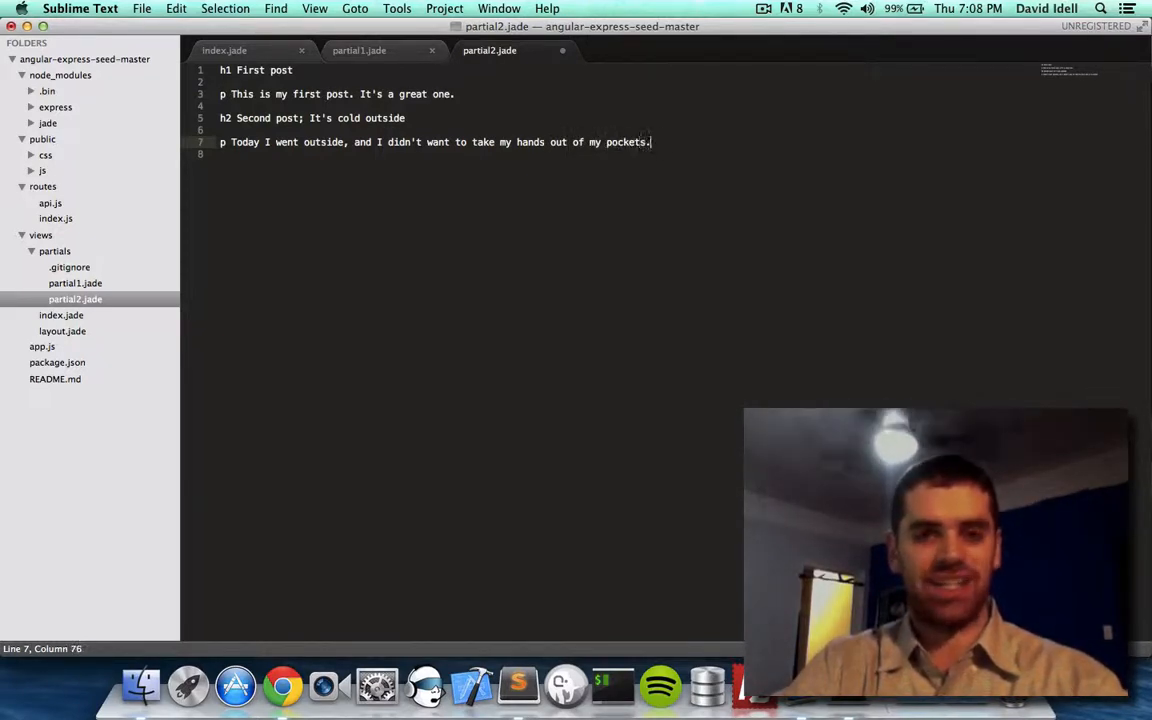
key(cmd+s)
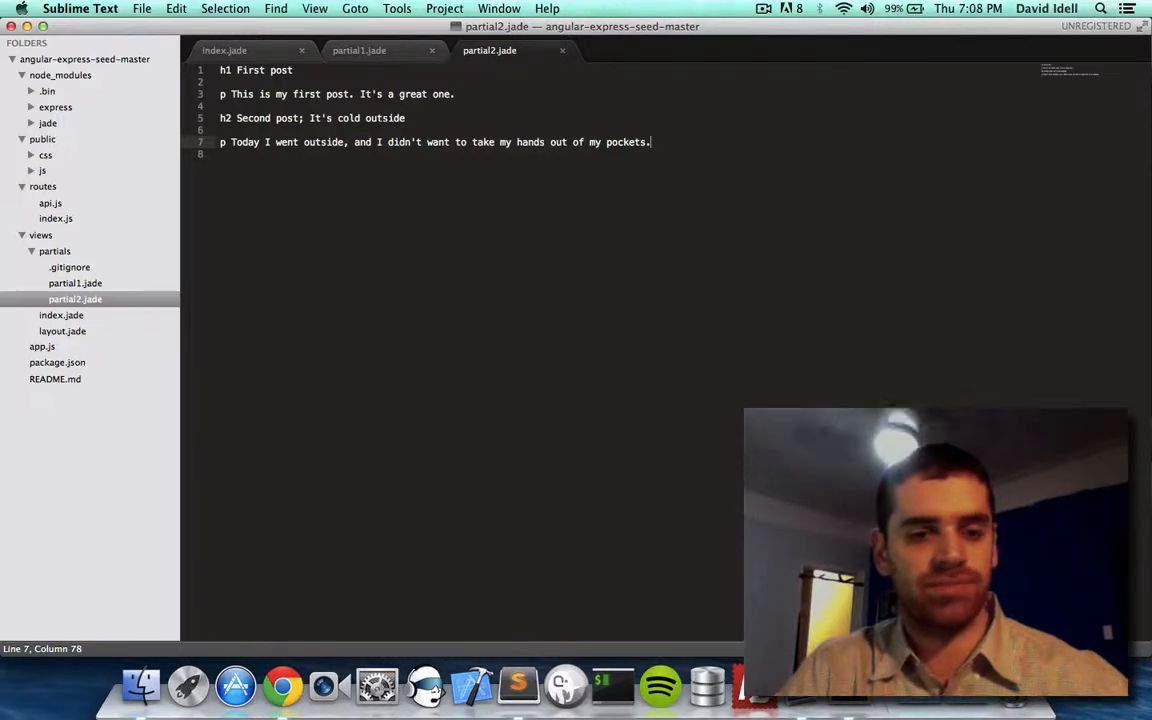
Step: Move the caret to the first post heading line in the blog partial
click(284, 684)
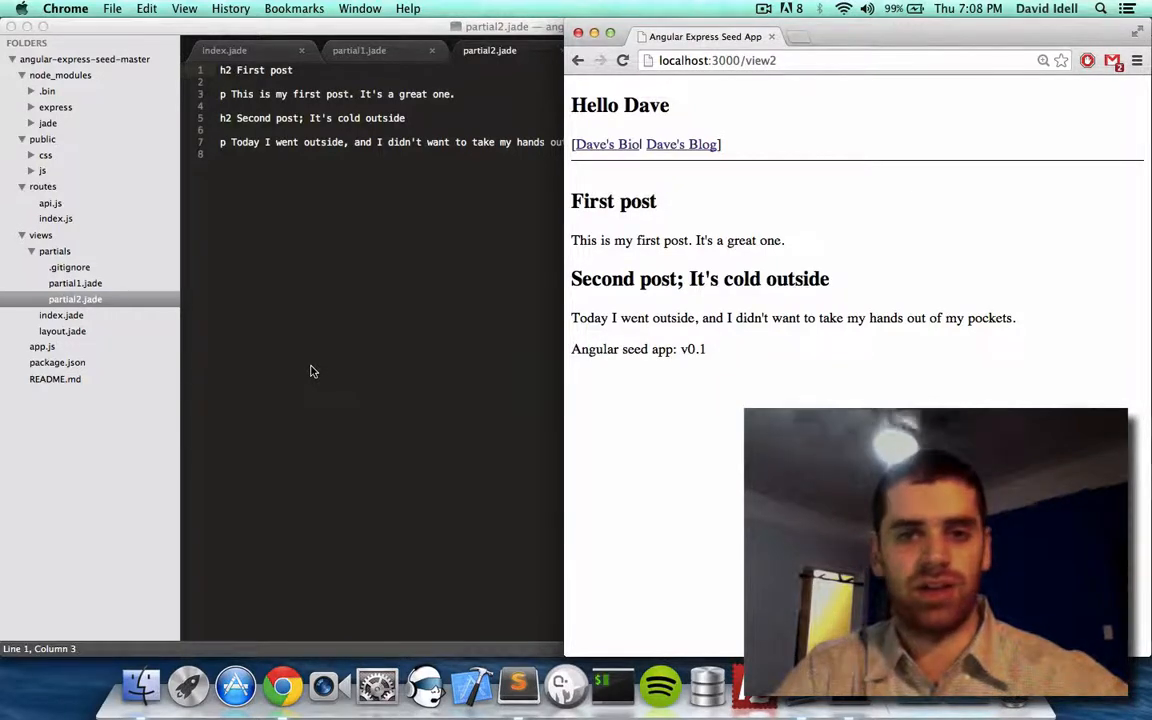
mouse_move(724, 364)
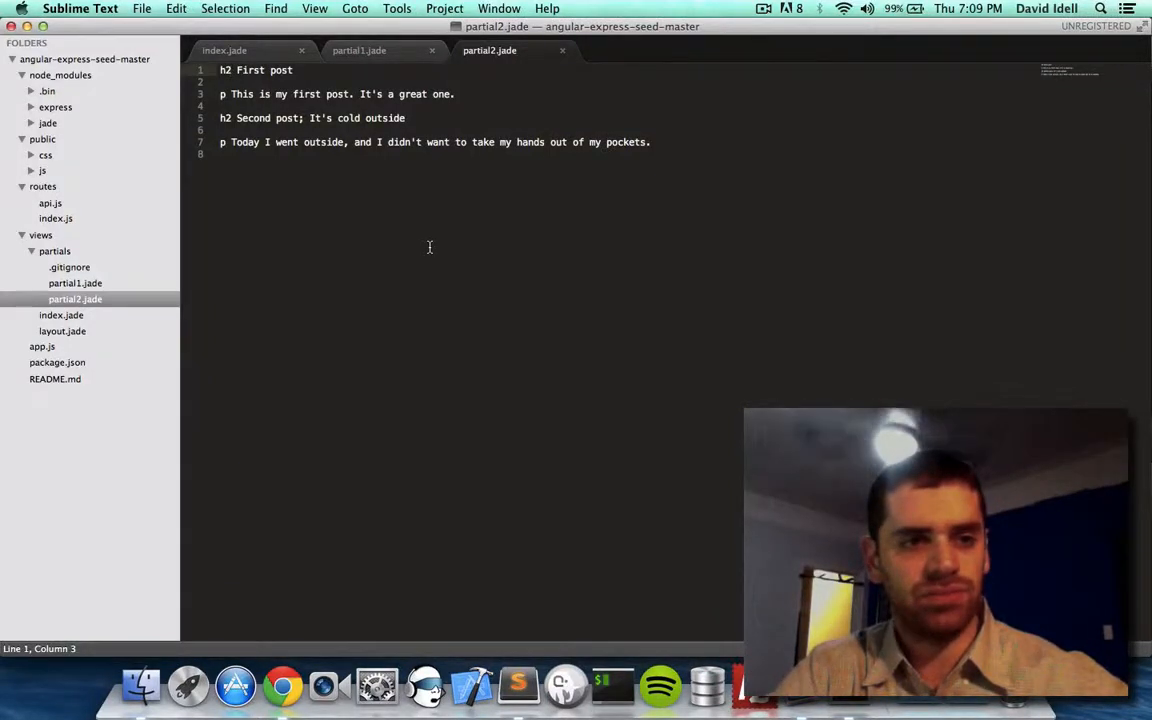
Step: Remove the 'Angular seed app: v' version div with span(app-version) from index.jade
click(60, 316)
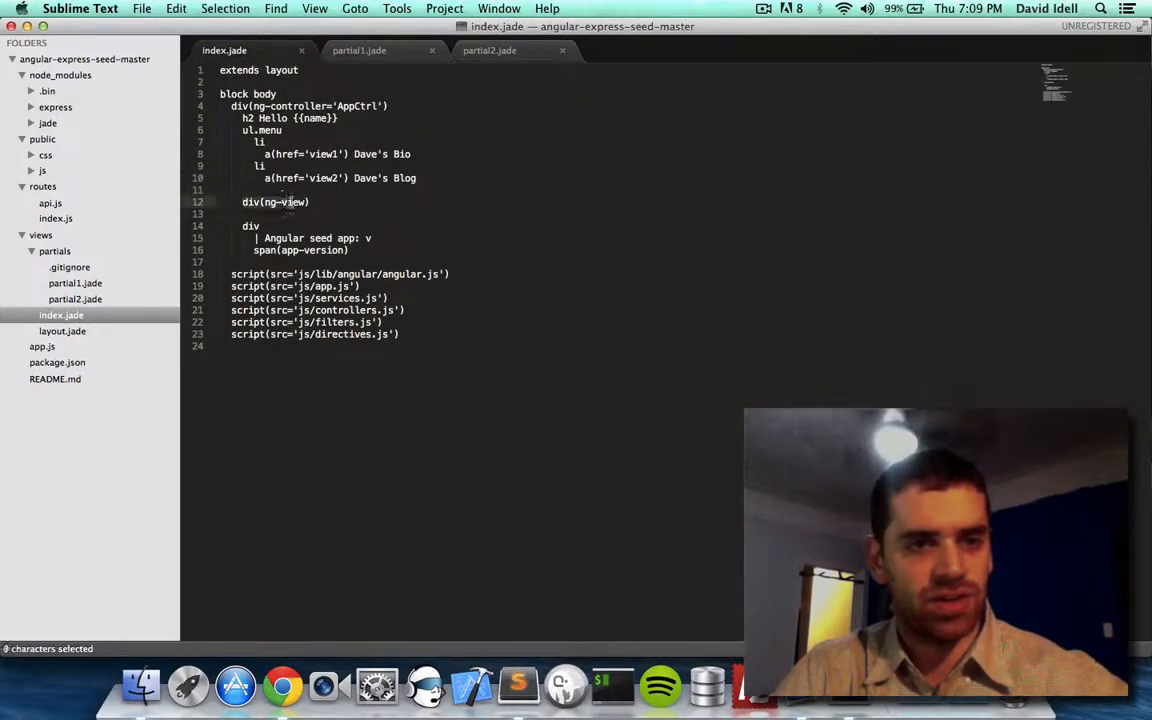
click(312, 200)
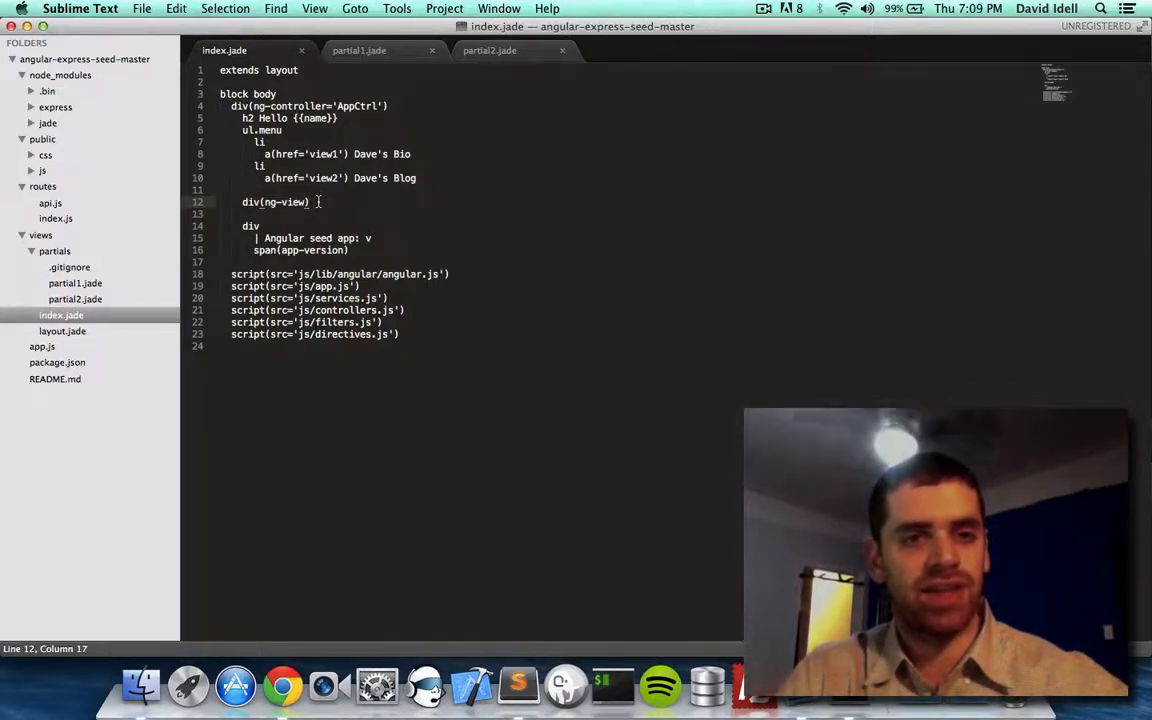
double_click(276, 202)
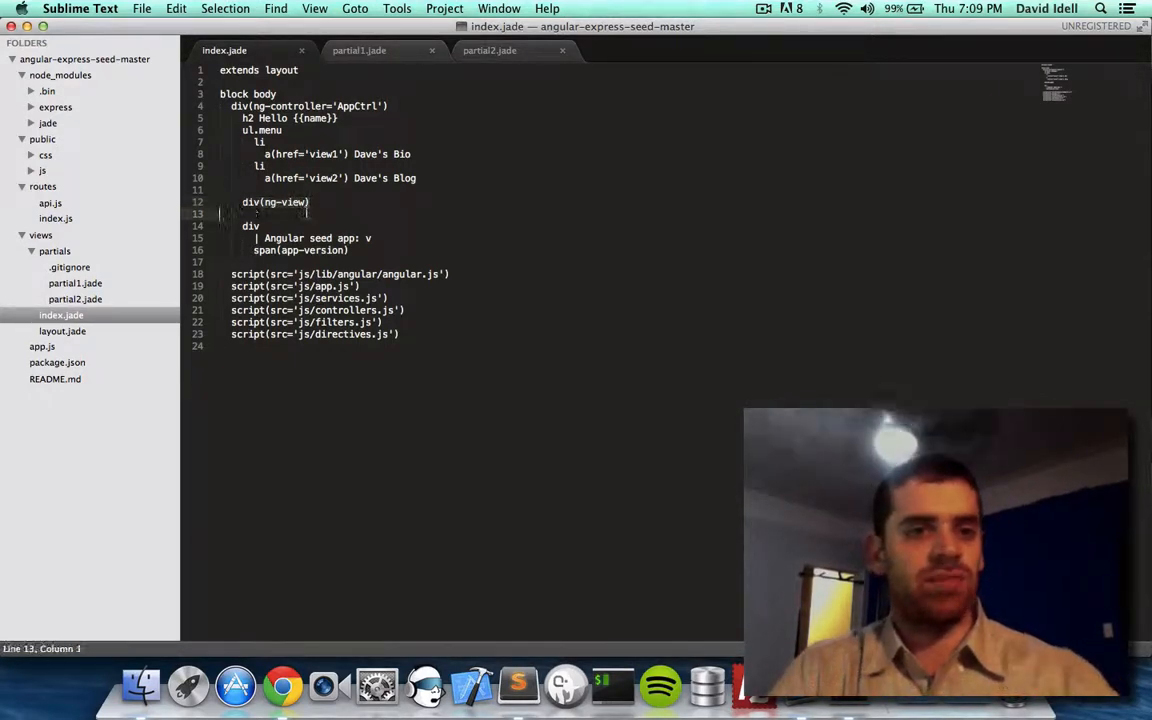
click(284, 686)
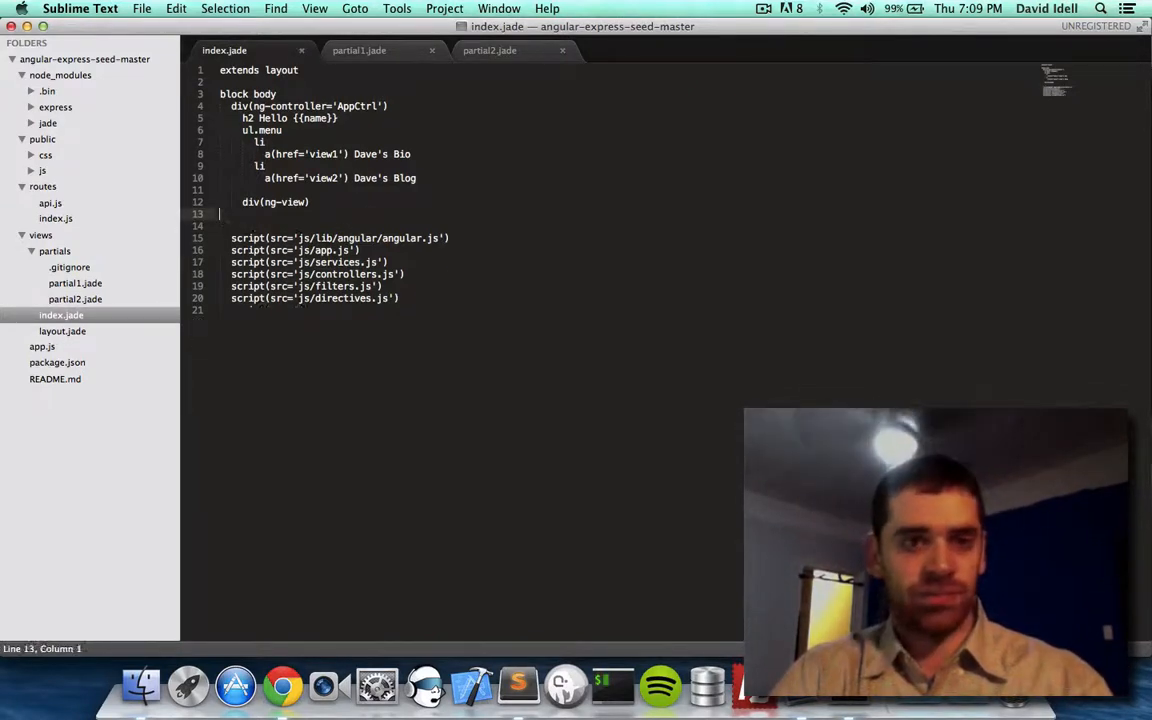
click(284, 686)
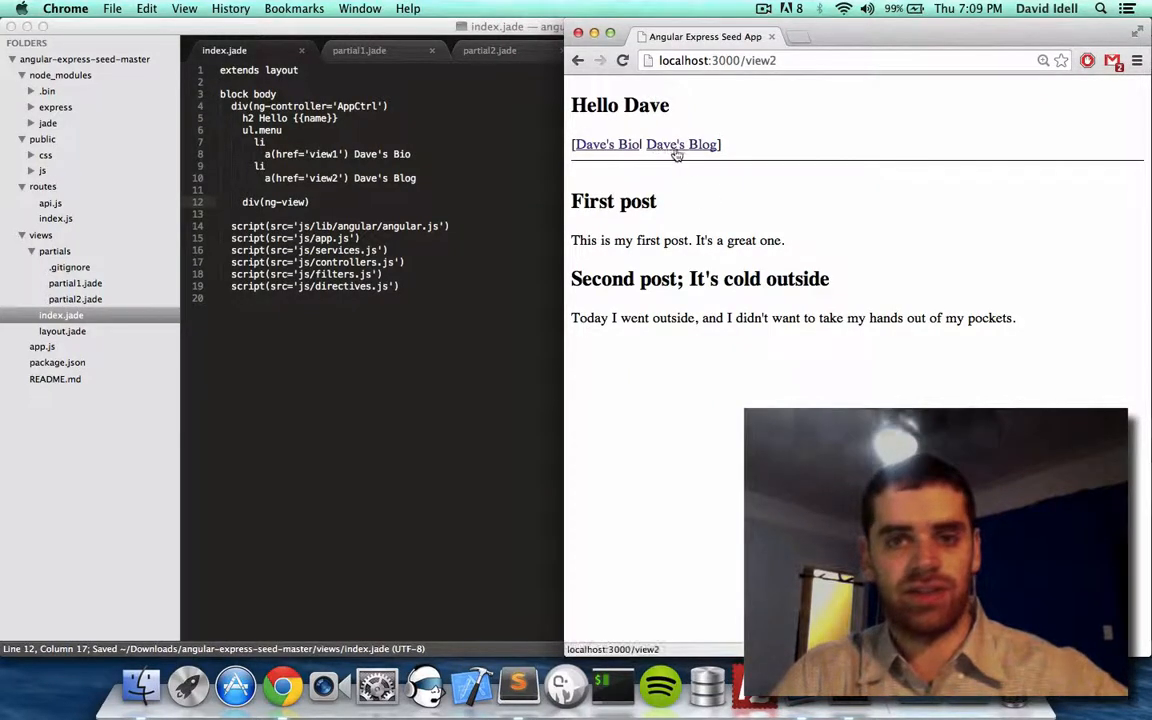
Step: Reload the Dave's Blog view in Chrome to confirm the version line is gone
click(606, 144)
text(| This is before t)
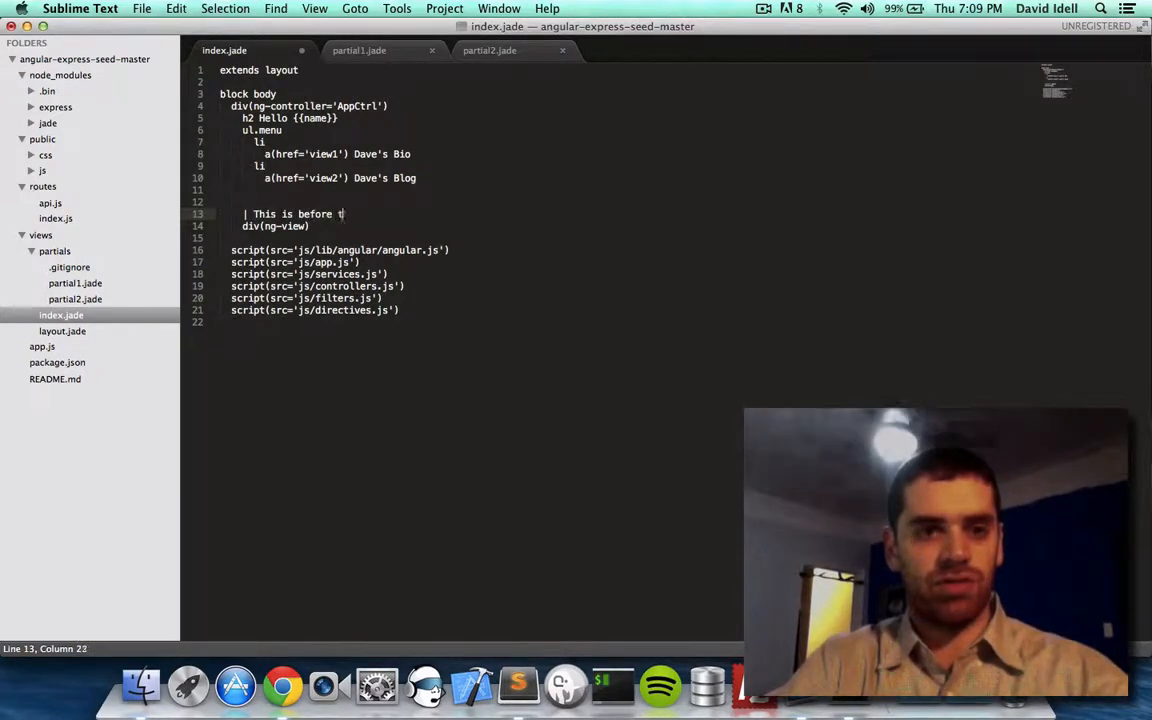
Step: Add 'This is before the div for the view' and 'This is after the div' text lines around ng-view
text(he div)
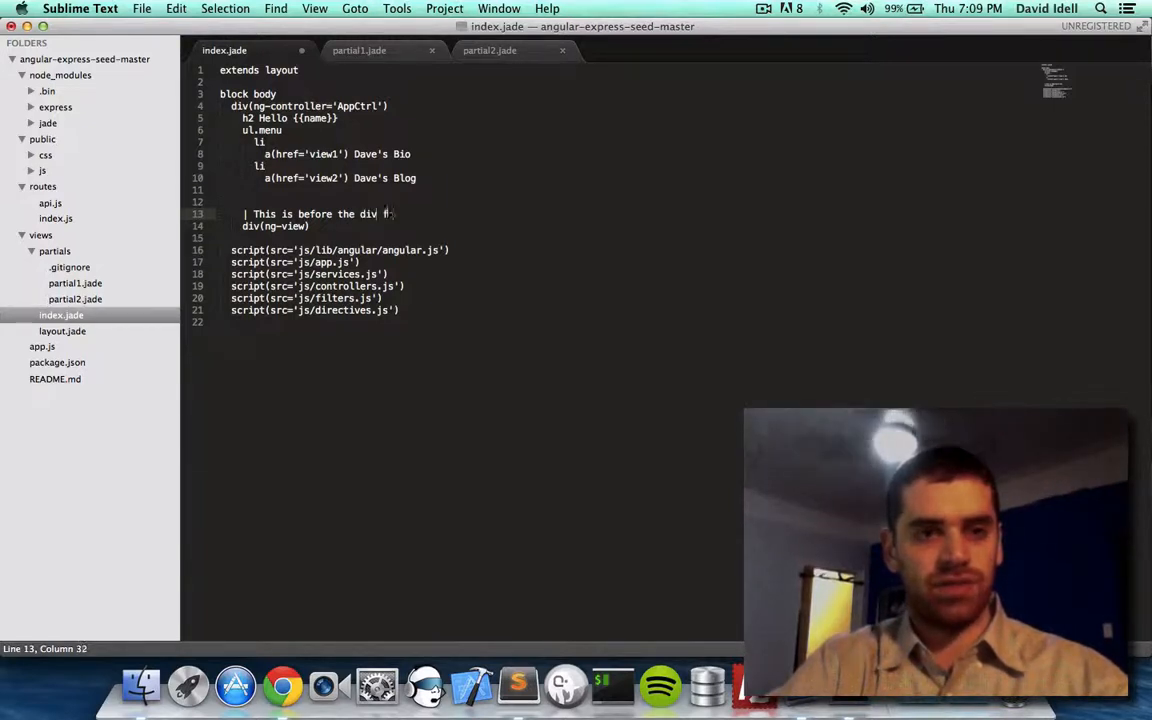
text(for the view)
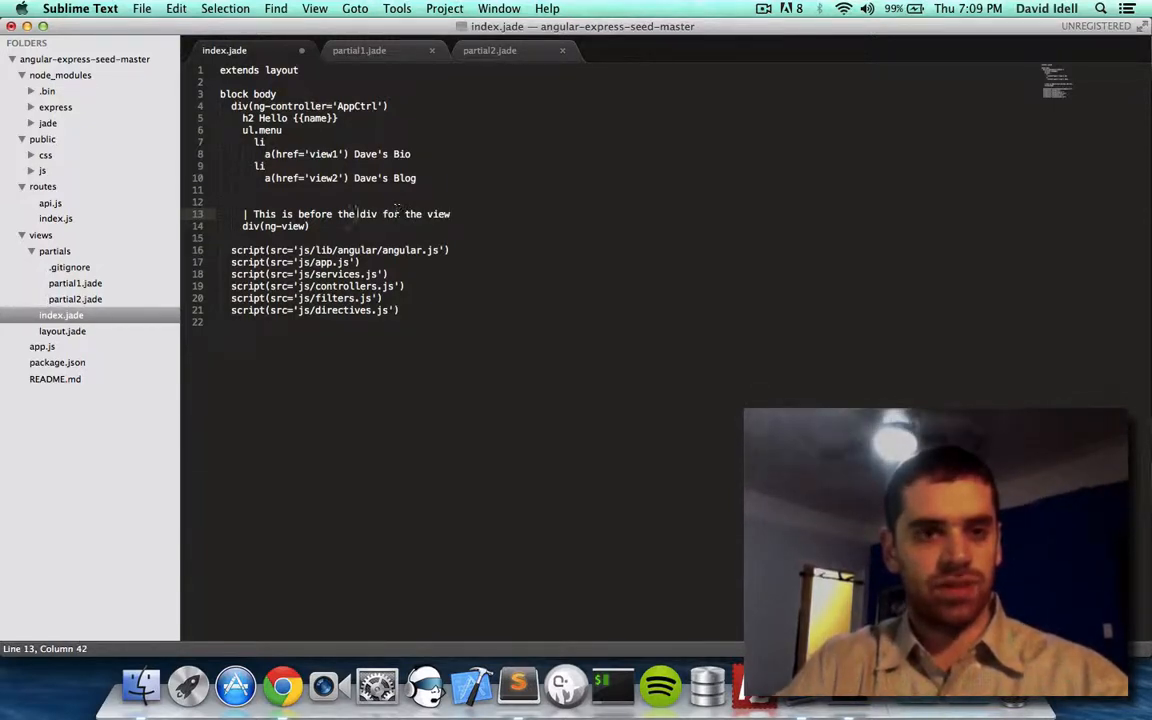
key(enter)
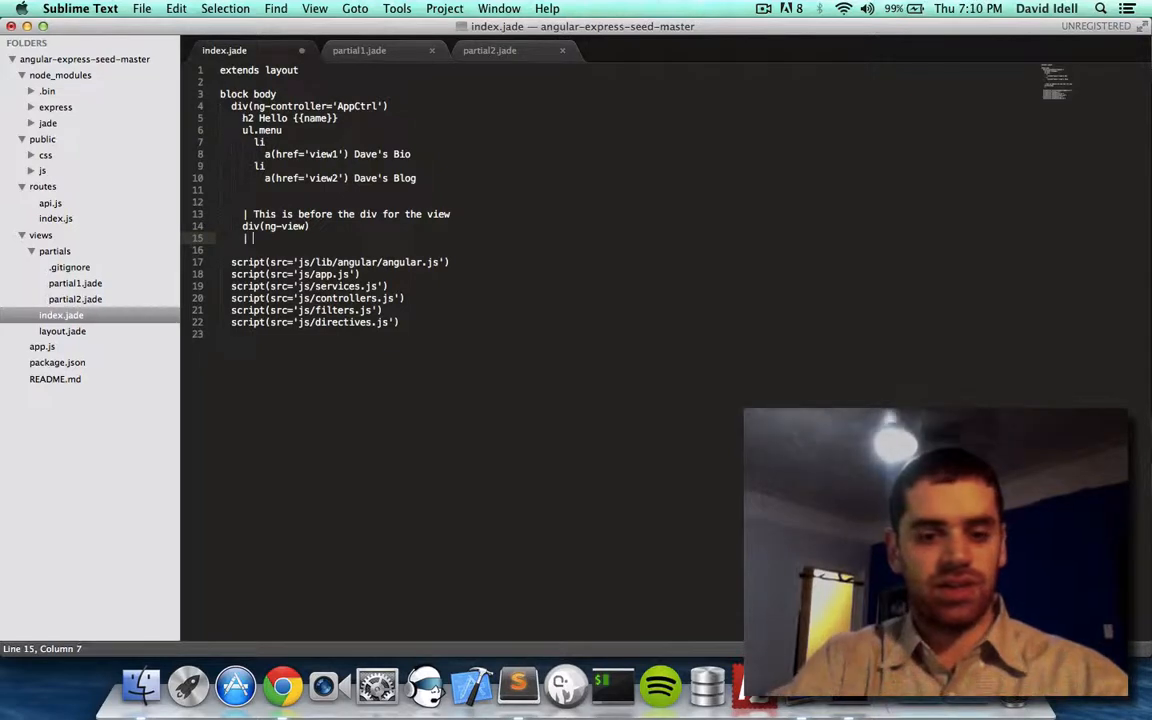
text(This is after)
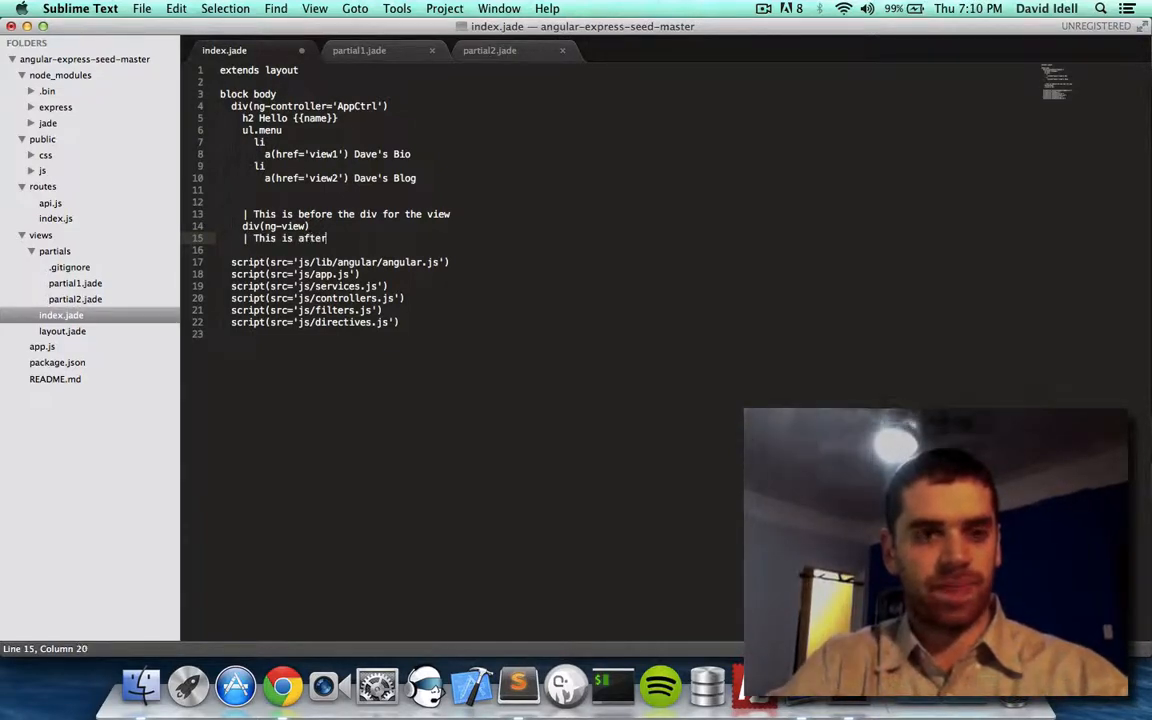
text(the div)
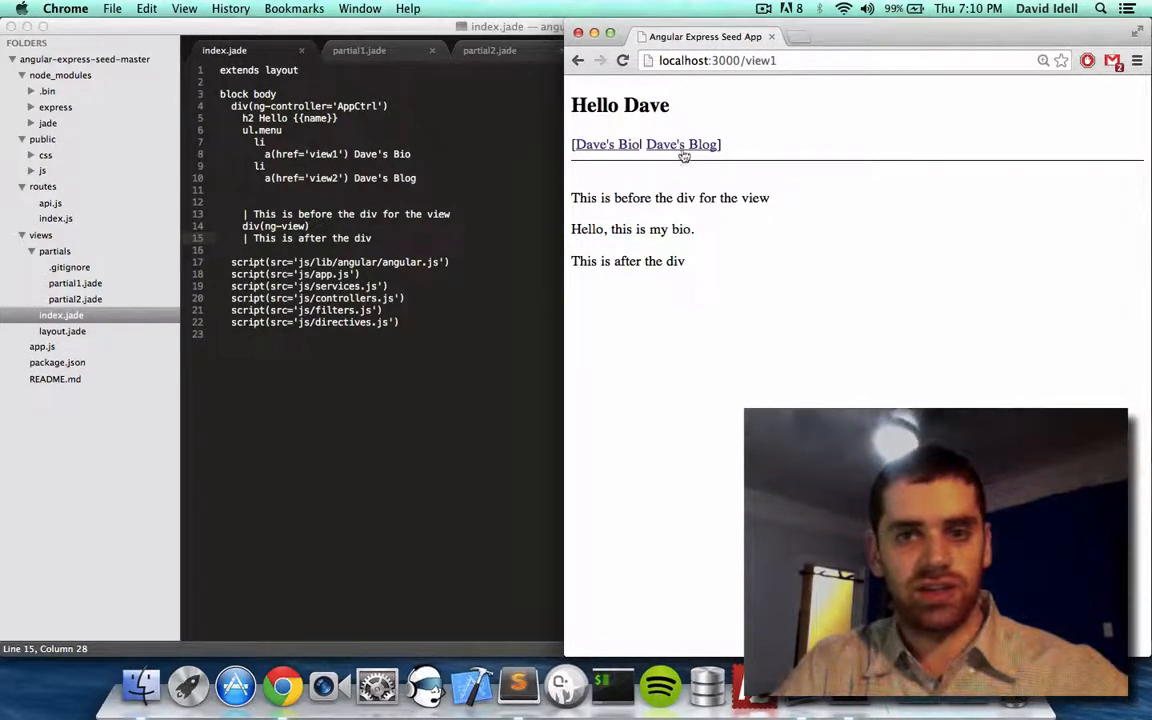
mouse_move(684, 144)
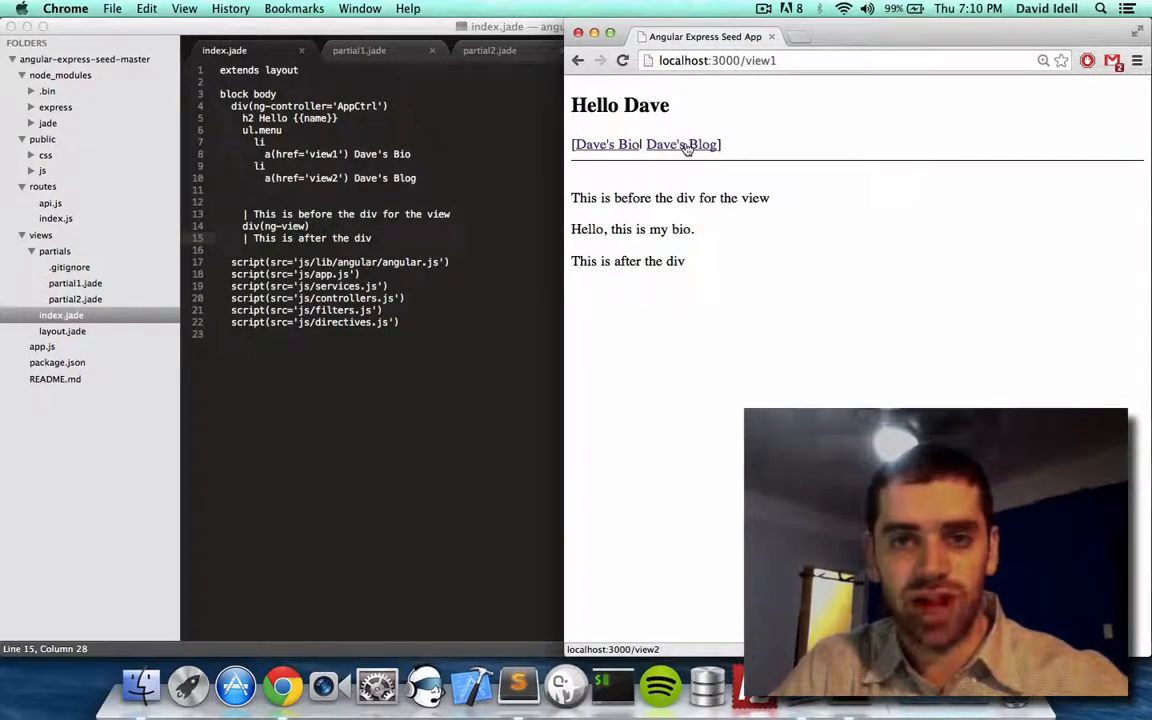
Step: View Dave's Blog in Chrome and highlight the after-the-div text below the posts
click(680, 144)
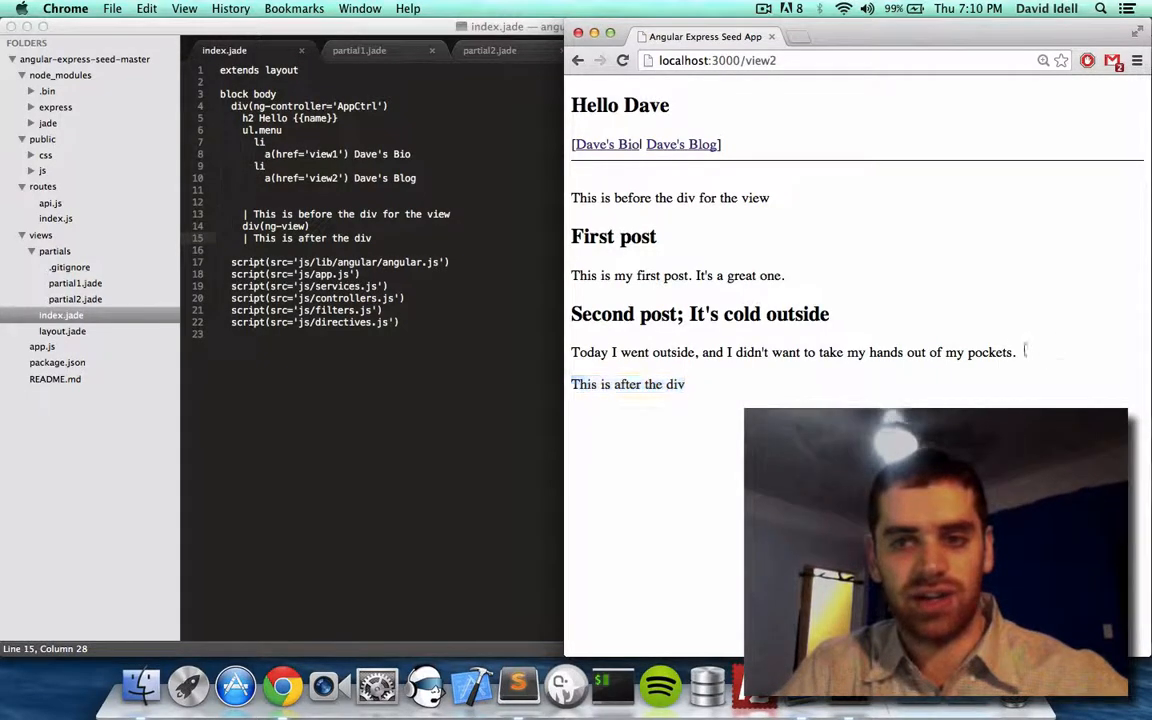
drag(572, 236, 1016, 352)
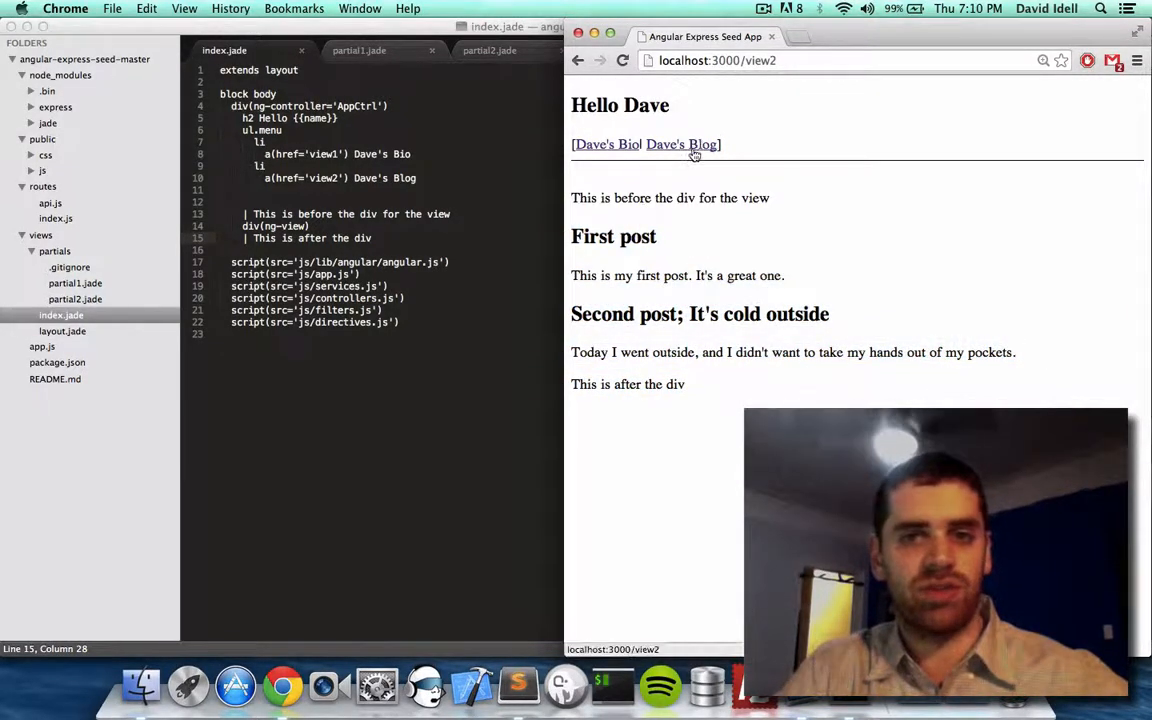
click(604, 144)
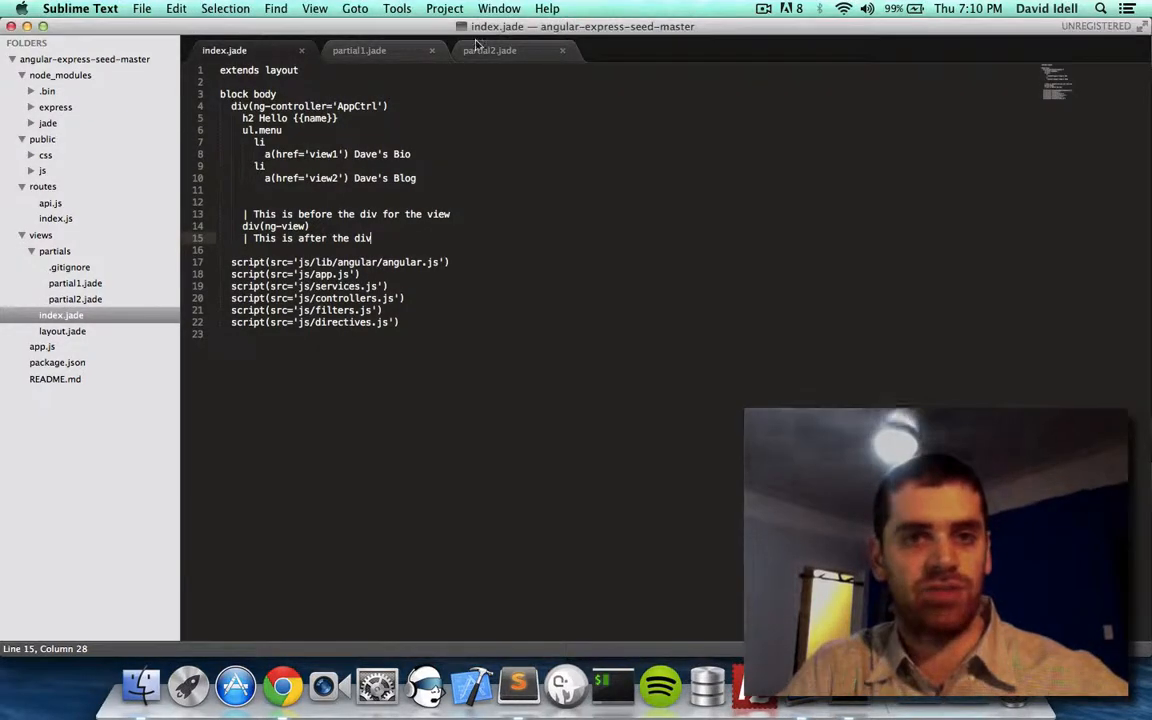
Step: Show controllers.js from public/js with the AppCtrl, MyCtrl1 and MyCtrl2 definitions
click(358, 50)
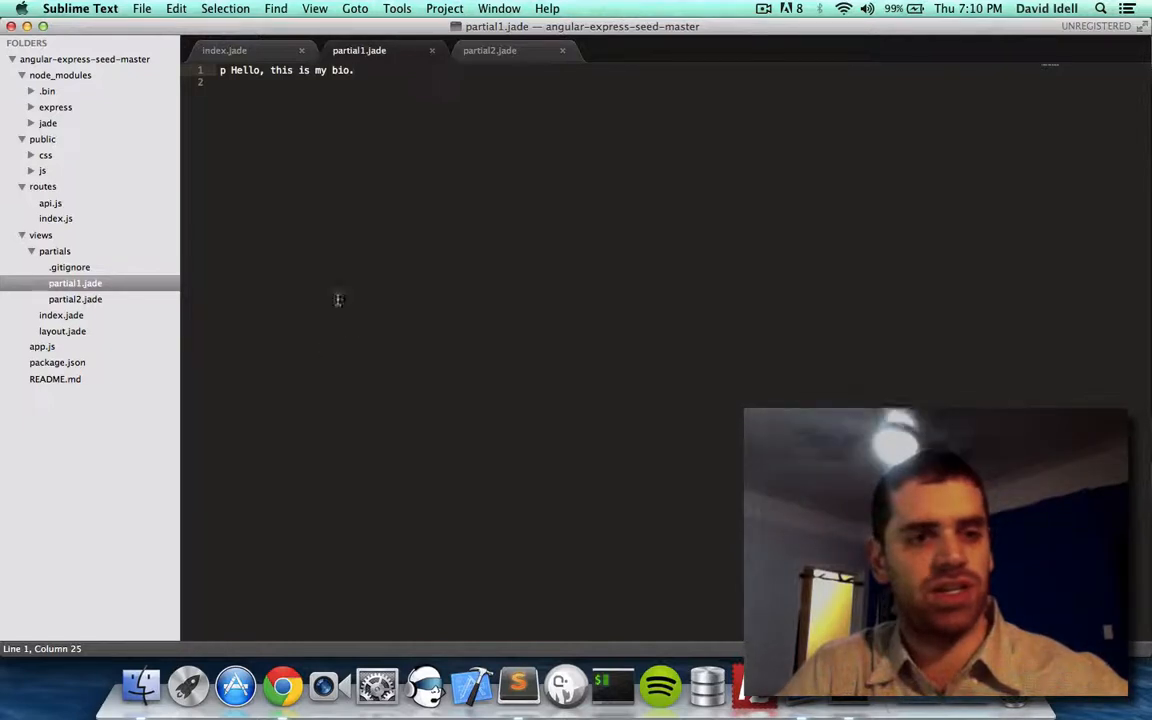
click(42, 170)
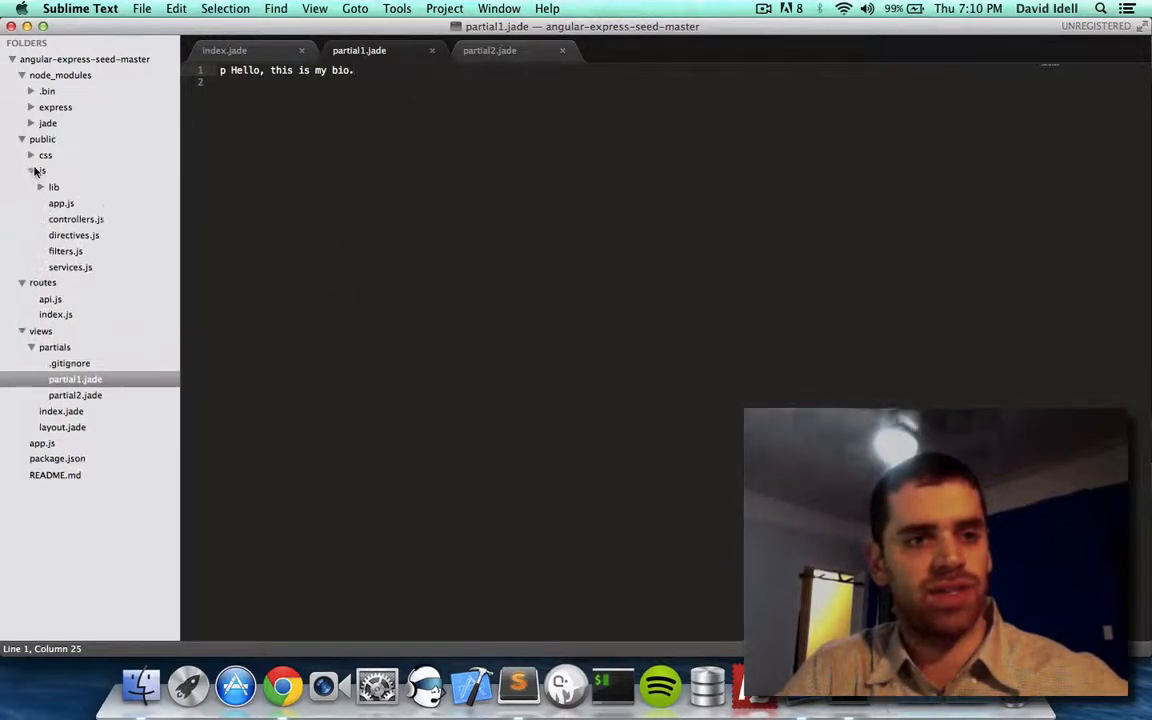
click(76, 218)
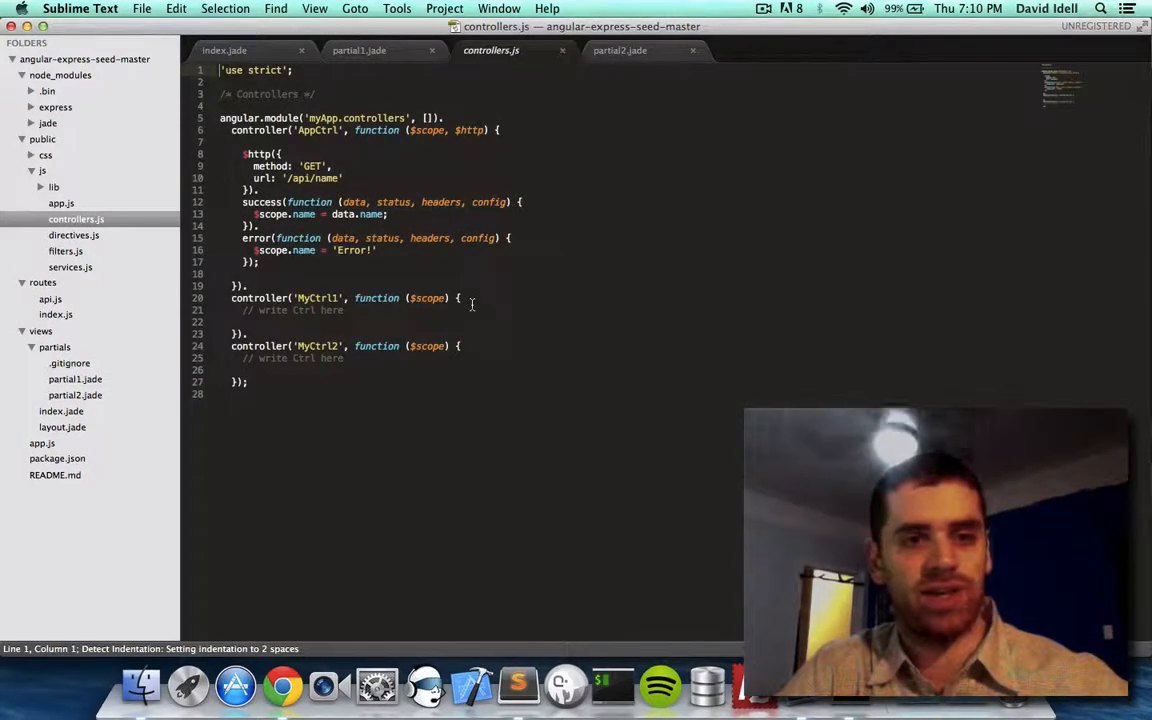